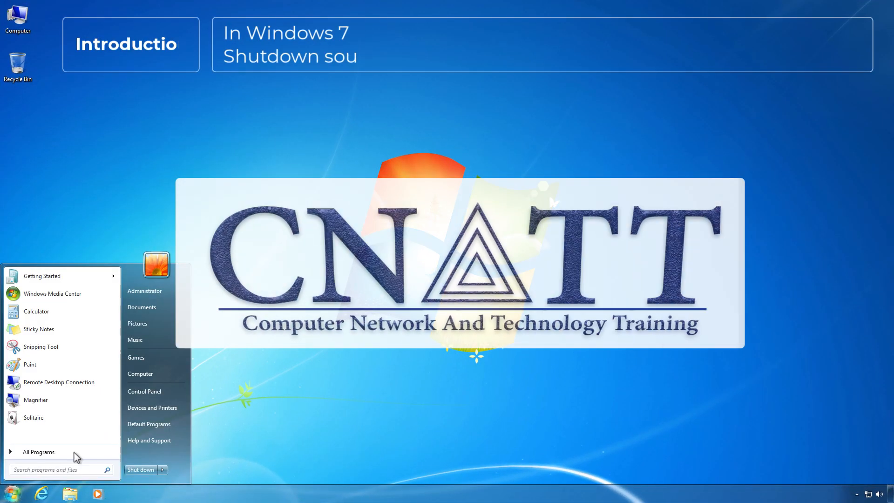
Step: Open Control Panel's system sounds settings and browse the Program Events sound list
{"action": "left_click", "coordinate": [144, 391]}
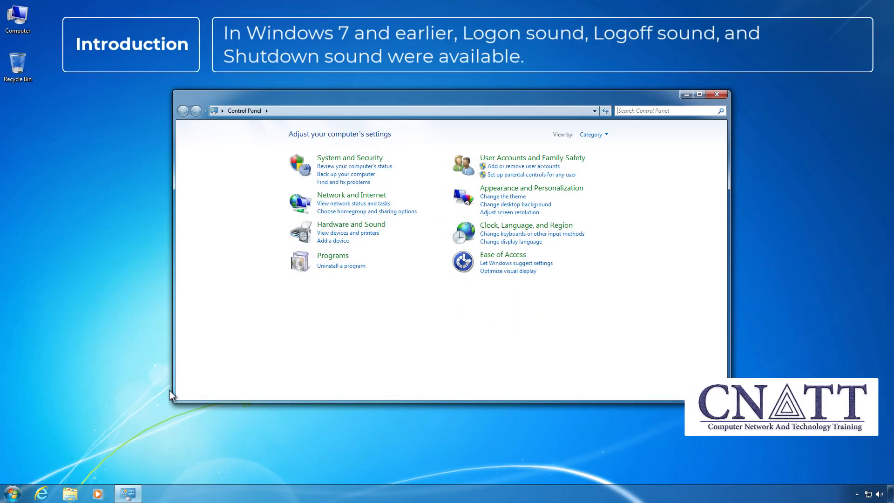
{"action": "left_click", "coordinate": [351, 223]}
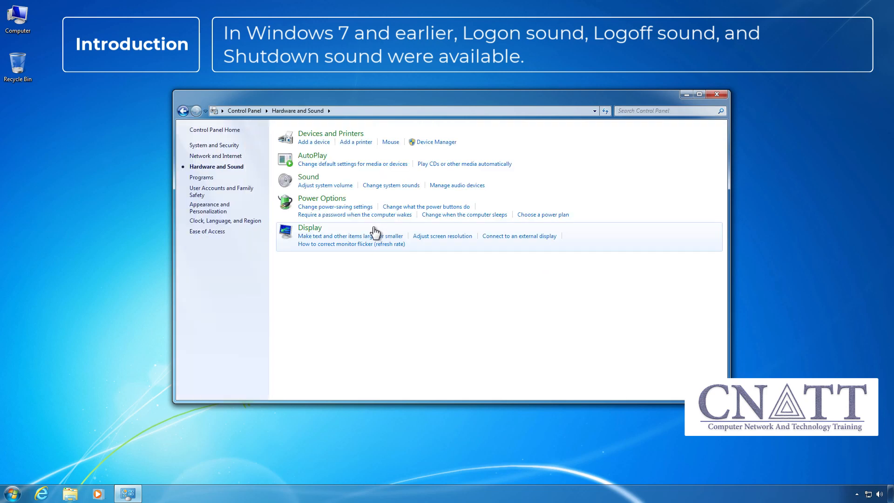
{"action": "left_click", "coordinate": [391, 185]}
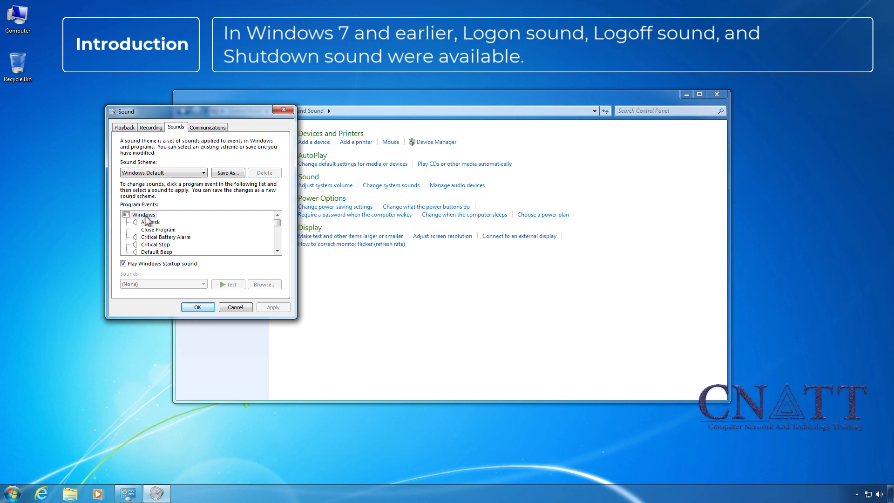
{"action": "left_click", "coordinate": [157, 244]}
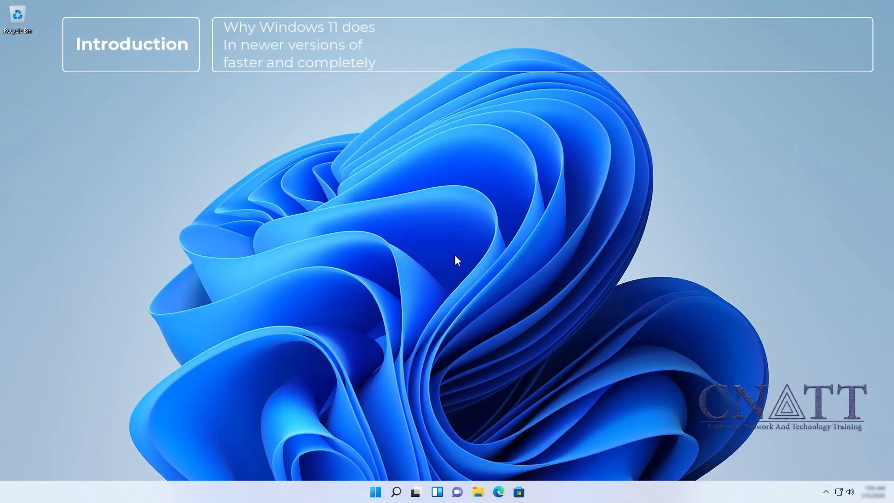
Step: Search for Control Panel on Windows 11 and go into Hardware and Sound
{"action": "left_click", "coordinate": [375, 492]}
{"action": "type", "text": "control"}
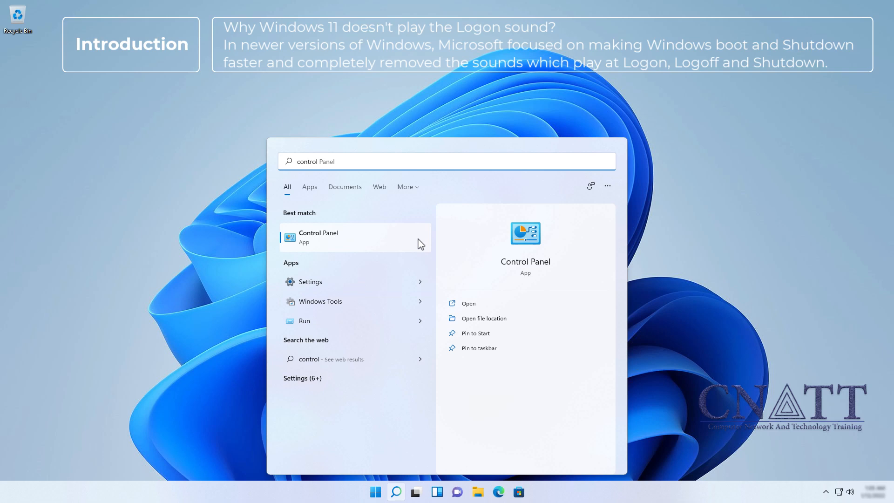
{"action": "left_click", "coordinate": [317, 237]}
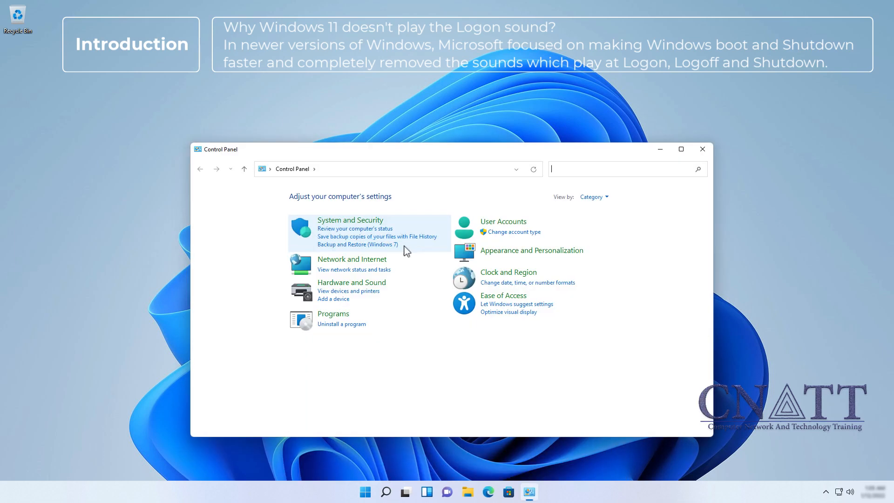
{"action": "left_click", "coordinate": [351, 282]}
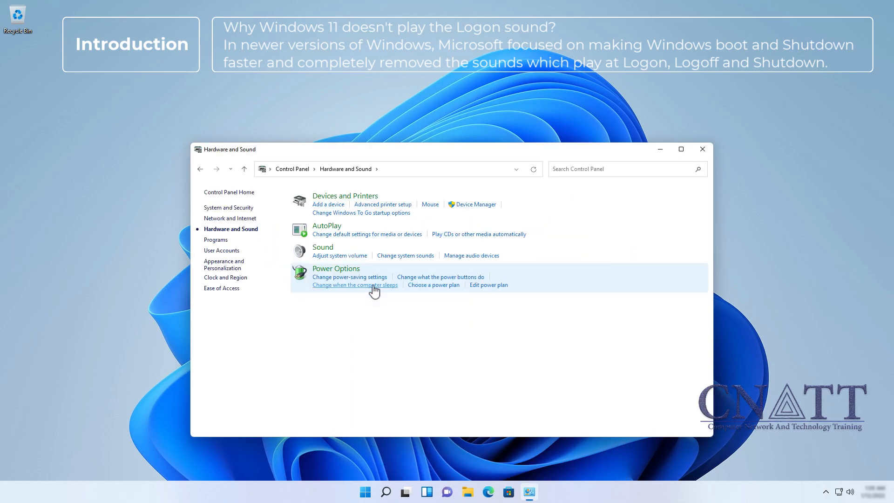
{"action": "left_click", "coordinate": [405, 255]}
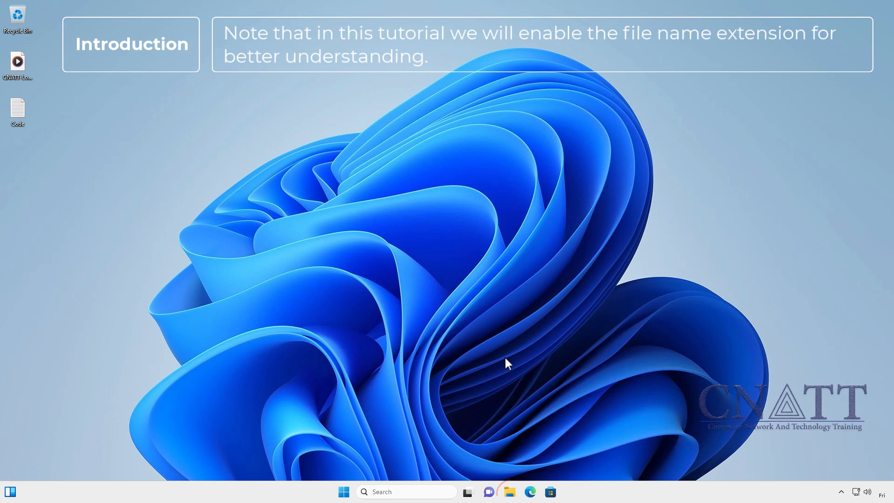
Step: Turn on file name extensions in File Explorer's View options
{"action": "left_click", "coordinate": [509, 491]}
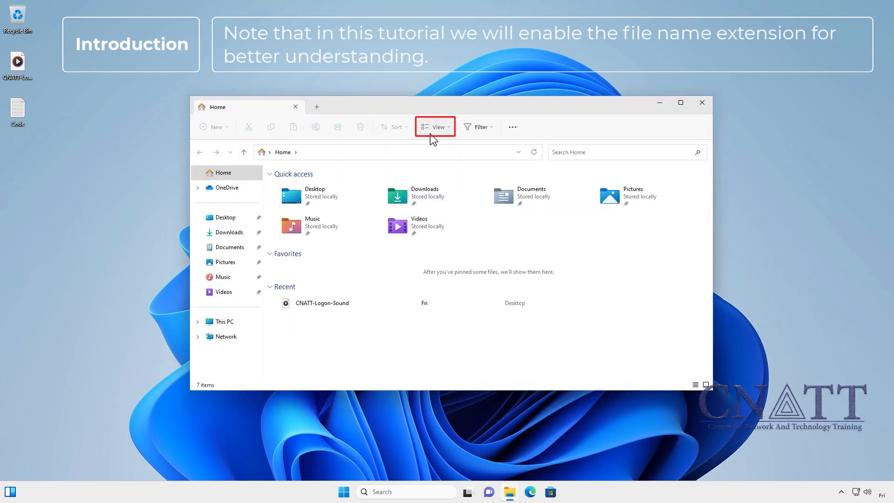
{"action": "left_click", "coordinate": [435, 127]}
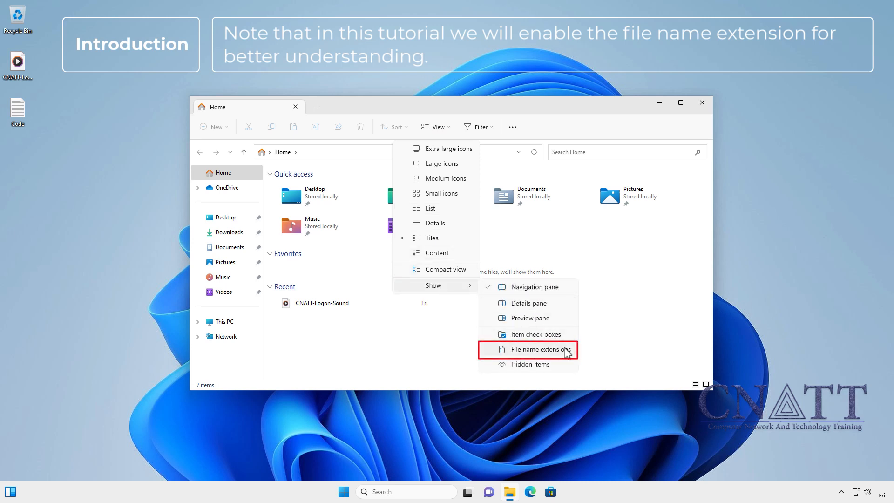
{"action": "left_click", "coordinate": [535, 350]}
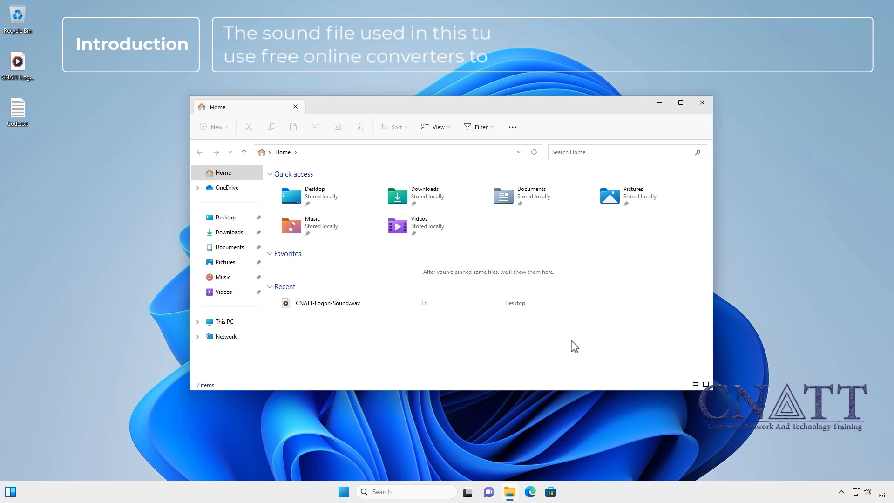
{"action": "left_click", "coordinate": [701, 102]}
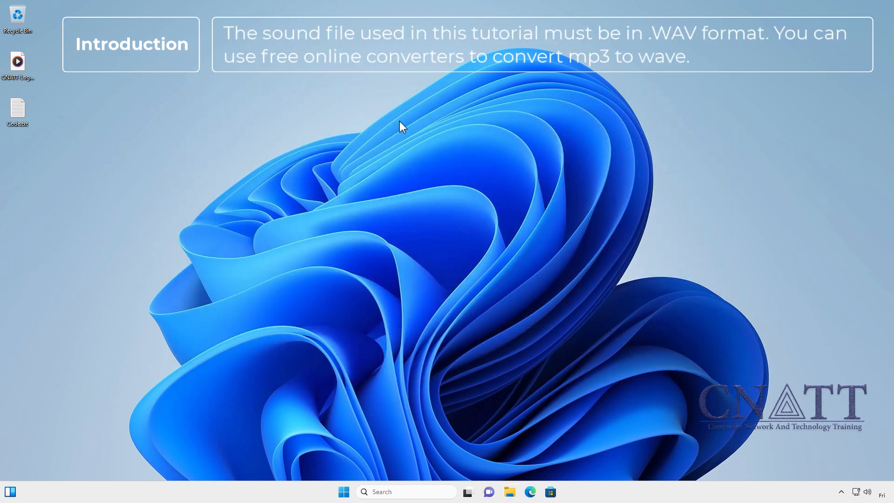
Step: Play the CNATT-Logon-Sound file from the desktop in Media Player, then close it
{"action": "double_click", "coordinate": [17, 62]}
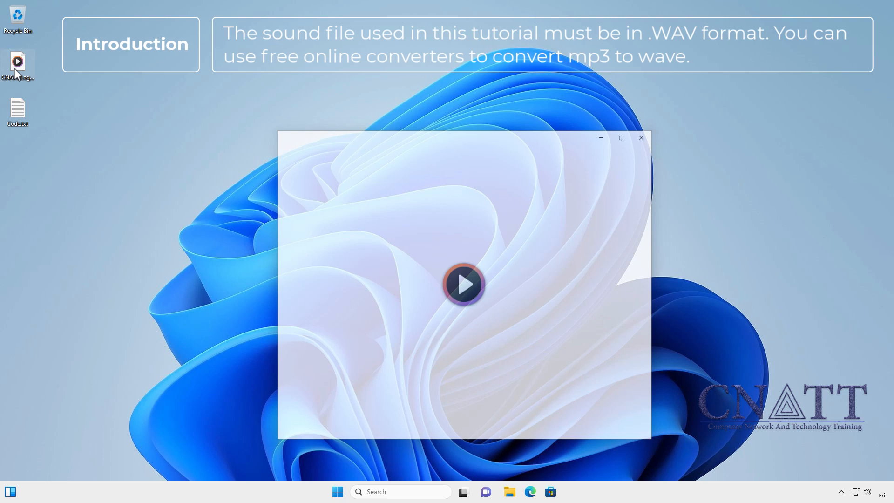
{"action": "left_click", "coordinate": [464, 285]}
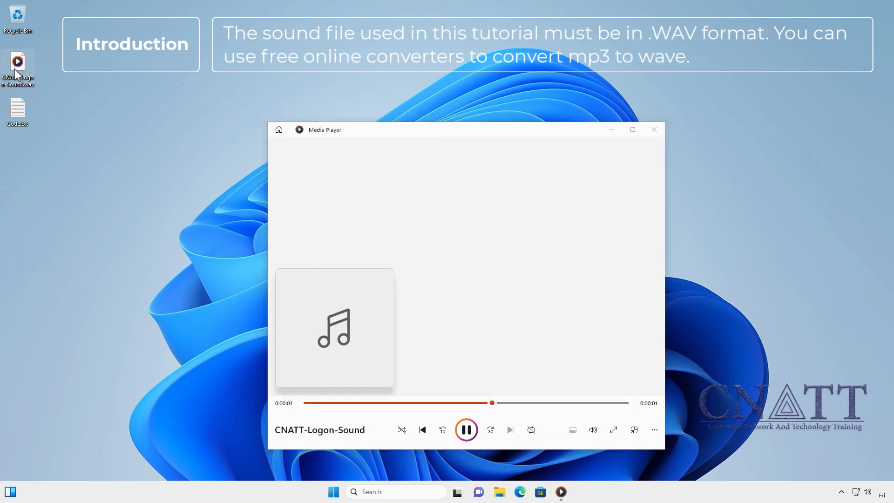
{"action": "left_click", "coordinate": [466, 430]}
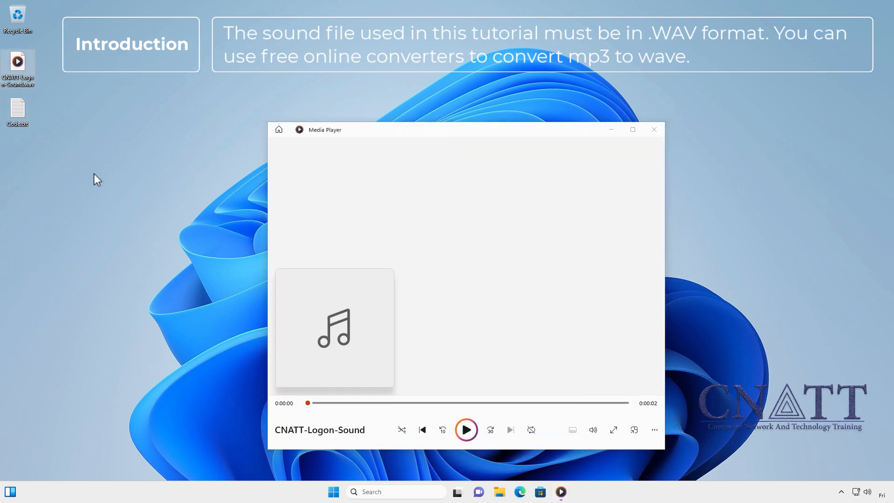
{"action": "mouse_move", "coordinate": [654, 130]}
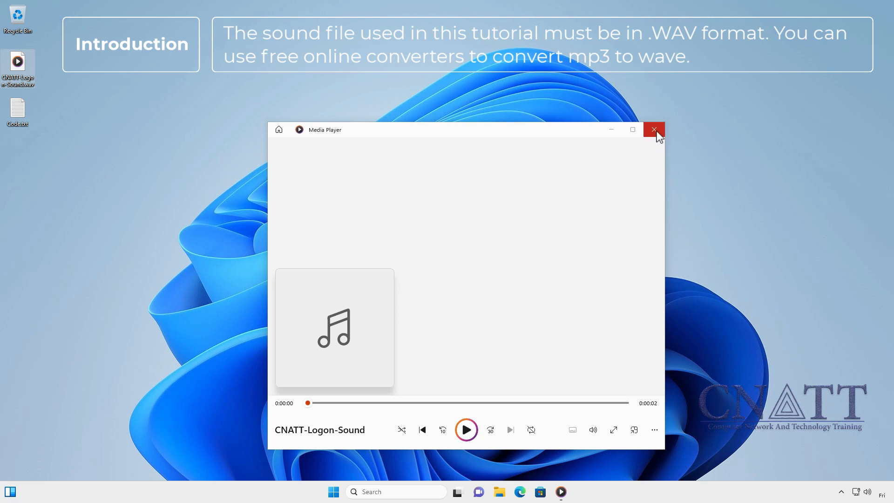
{"action": "left_click", "coordinate": [654, 129]}
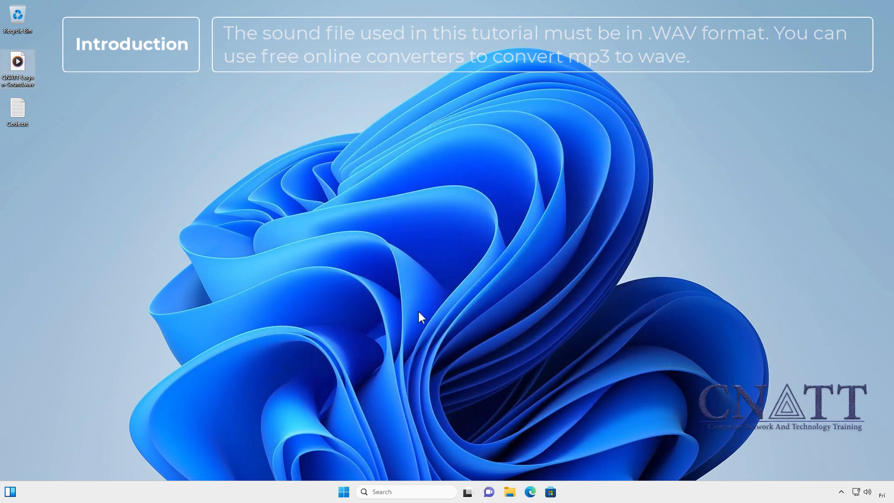
{"action": "left_click", "coordinate": [344, 492]}
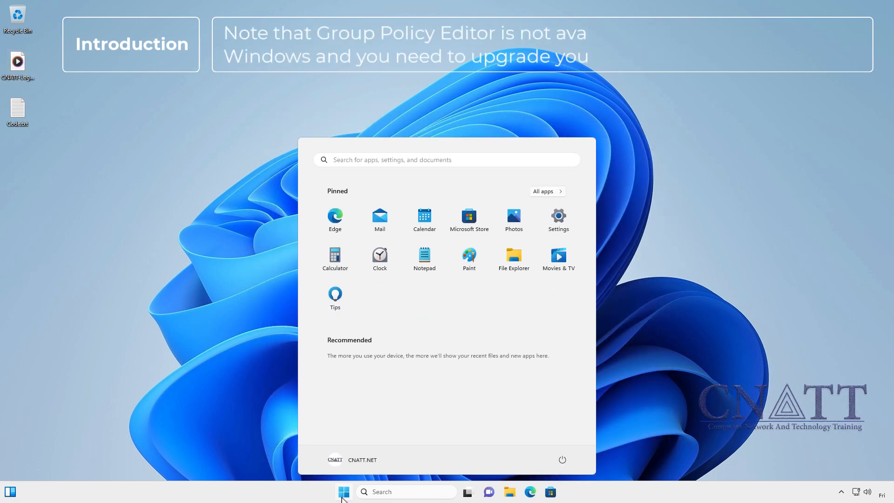
{"action": "type", "text": "gpedit"}
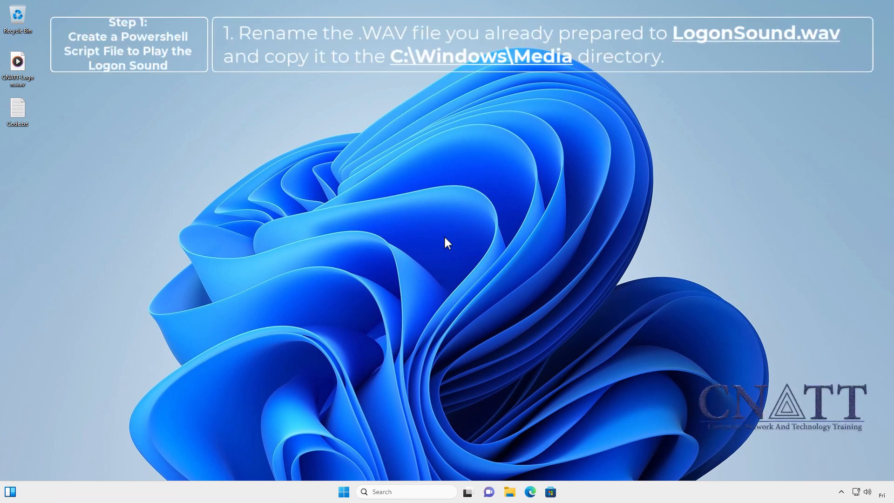
Step: Rename the desktop sound file to LogonSound.wav and copy it
{"action": "right_click", "coordinate": [18, 61]}
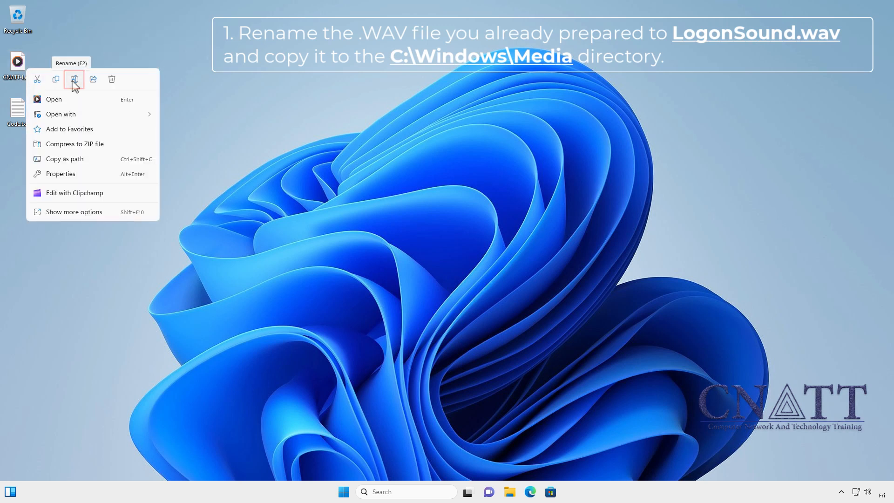
{"action": "left_click", "coordinate": [73, 80]}
{"action": "type", "text": "LogonSound.wav"}
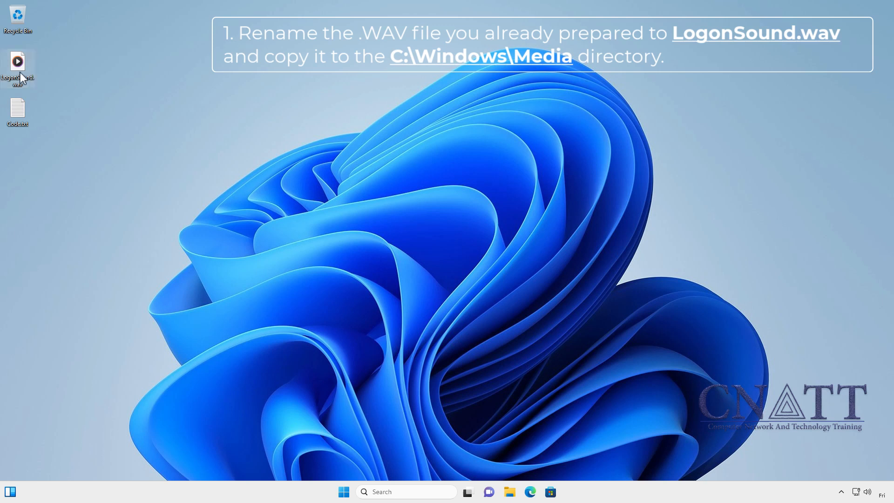
{"action": "right_click", "coordinate": [17, 66]}
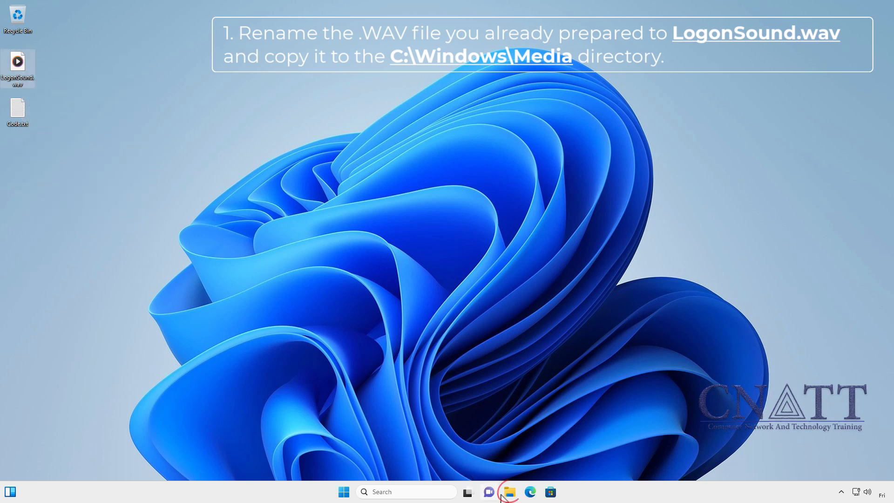
Step: Paste LogonSound.wav into C:\Windows\Media, granting administrator permission
{"action": "left_click", "coordinate": [507, 492]}
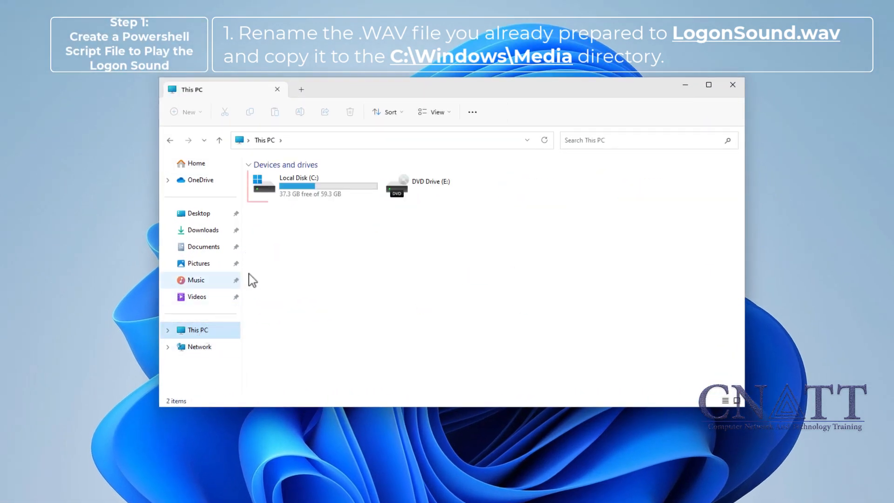
{"action": "double_click", "coordinate": [298, 186]}
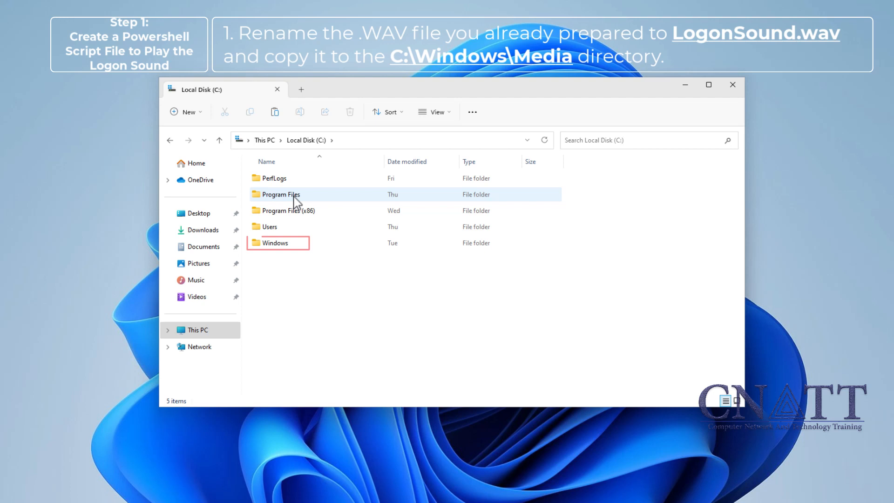
{"action": "double_click", "coordinate": [275, 243]}
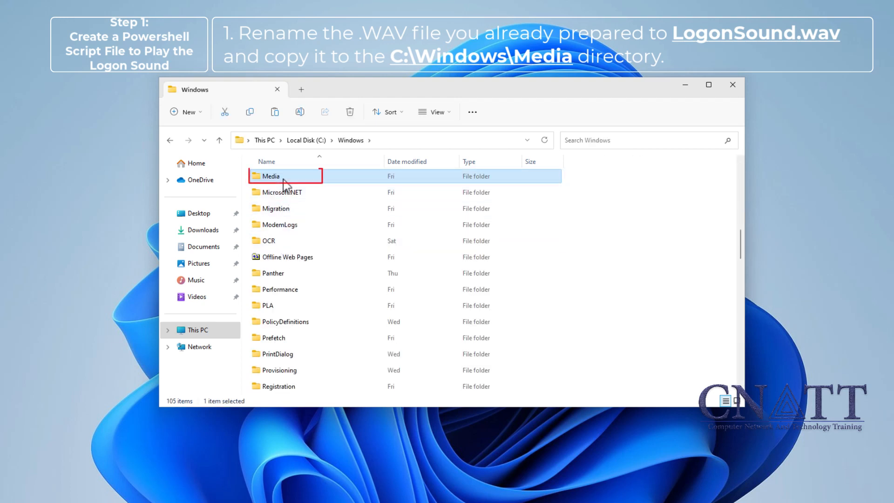
{"action": "double_click", "coordinate": [271, 176]}
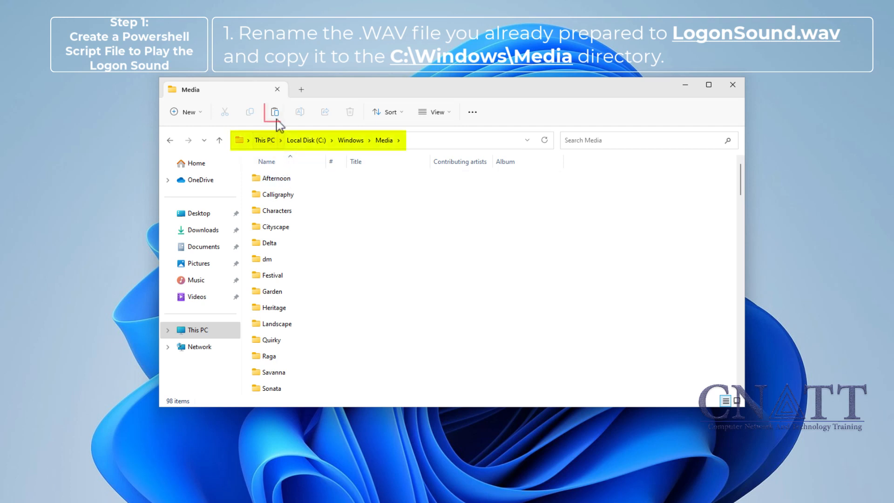
{"action": "left_click", "coordinate": [274, 112]}
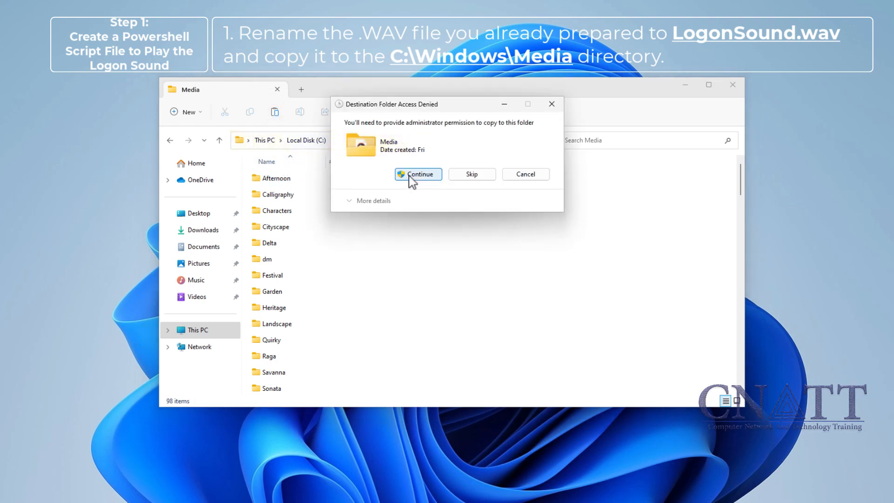
{"action": "left_click", "coordinate": [417, 174]}
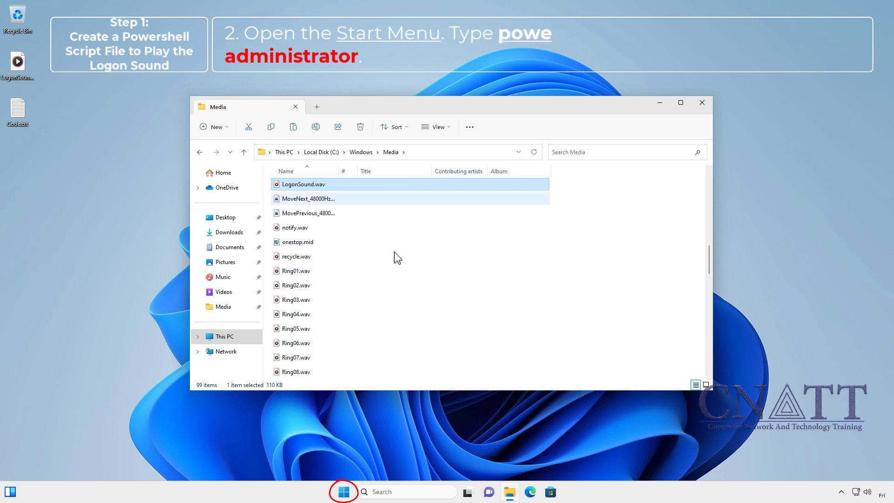
Step: Search 'power' and launch Windows PowerShell ISE as administrator, approving UAC
{"action": "left_click", "coordinate": [342, 492]}
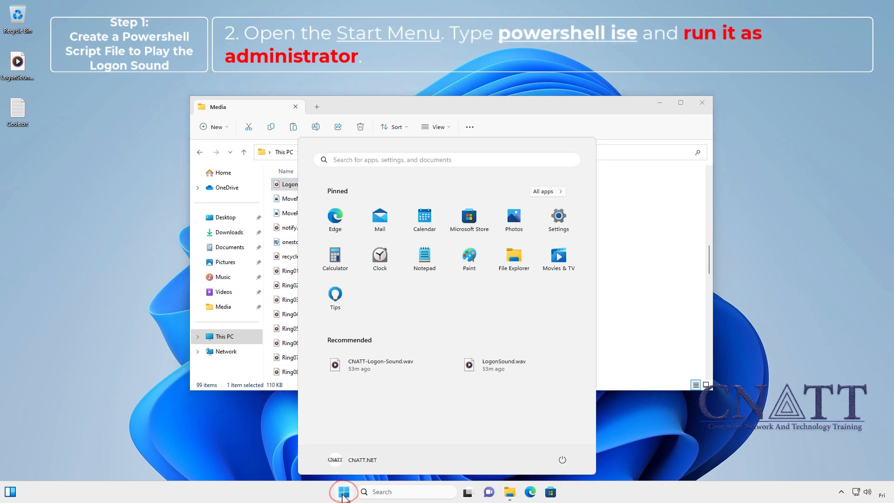
{"action": "type", "text": "powershell ise"}
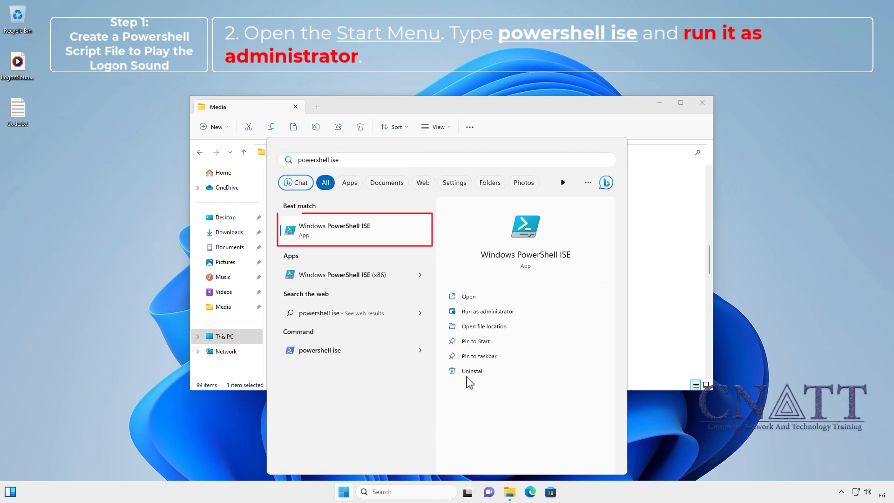
{"action": "mouse_move", "coordinate": [488, 312]}
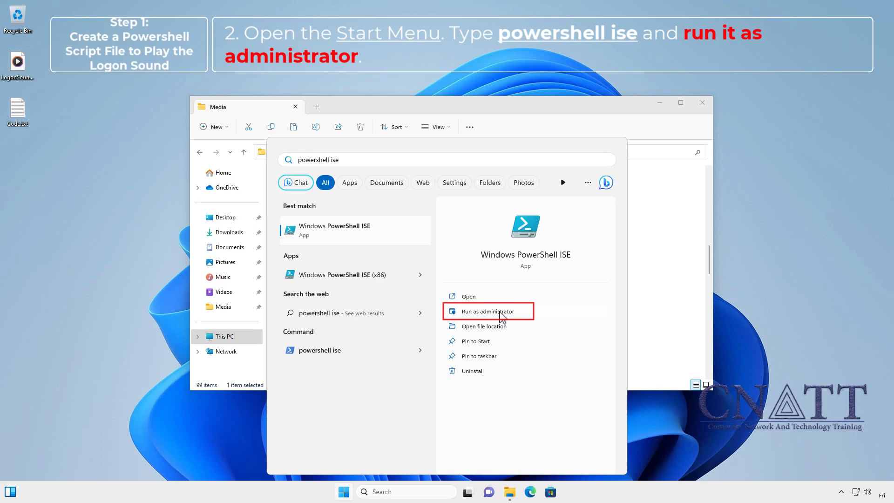
{"action": "left_click", "coordinate": [488, 311]}
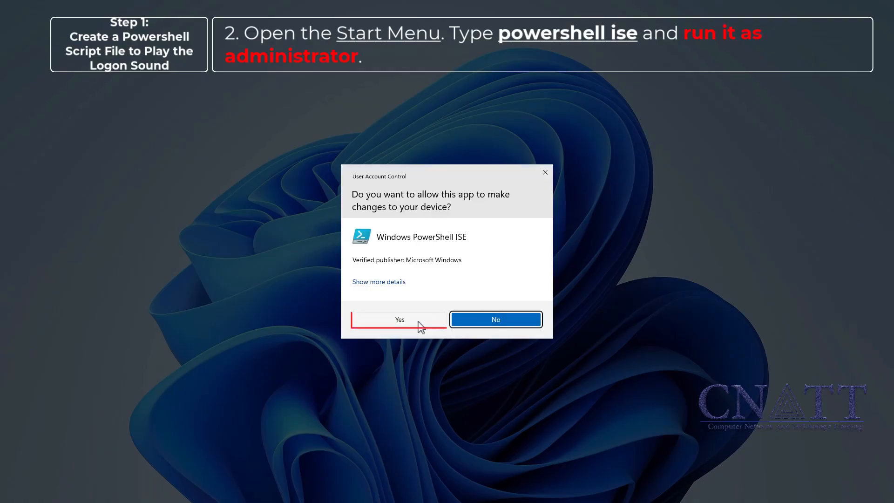
{"action": "left_click", "coordinate": [400, 320]}
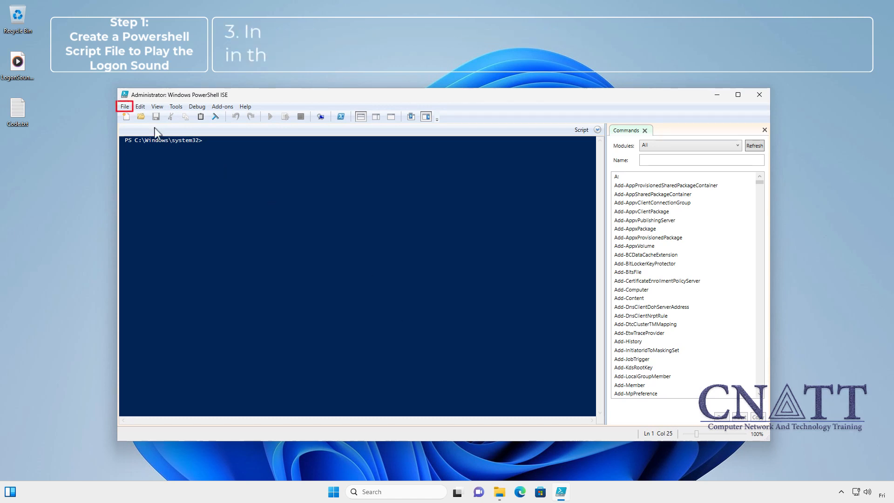
{"action": "left_click", "coordinate": [124, 106]}
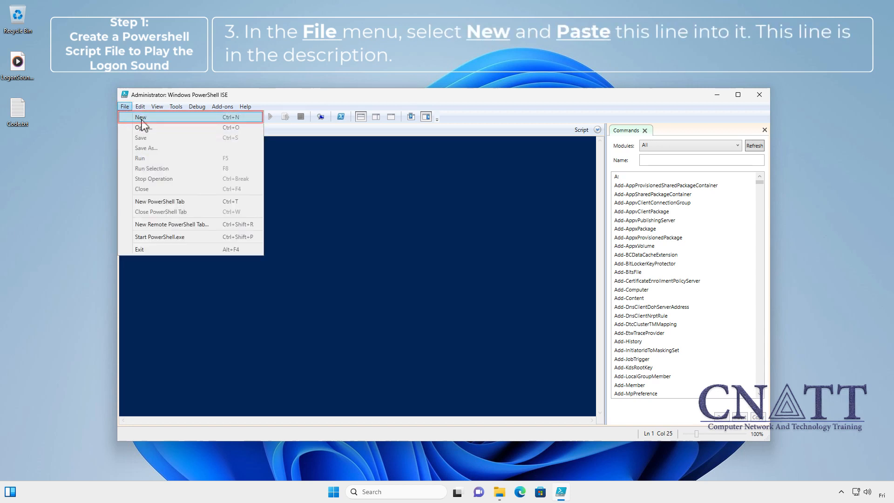
Step: Create a new script and select all of Code.txt's sound command to paste in
{"action": "left_click", "coordinate": [140, 117]}
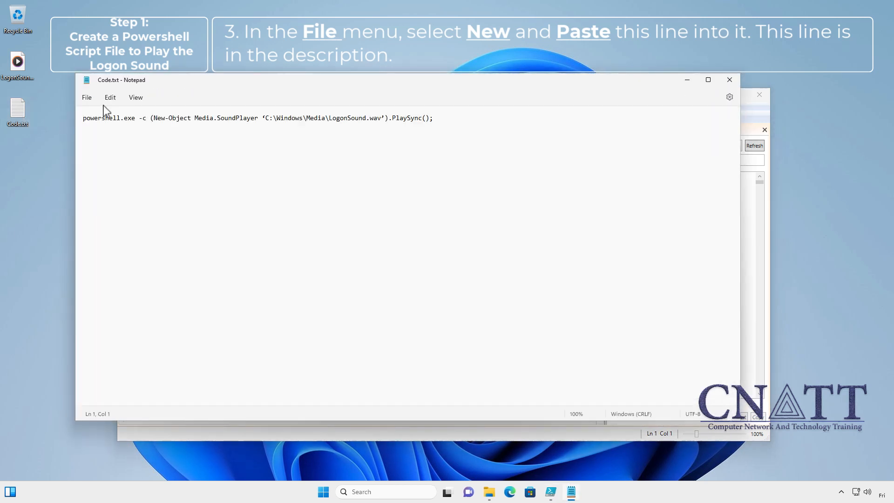
{"action": "left_click", "coordinate": [110, 97]}
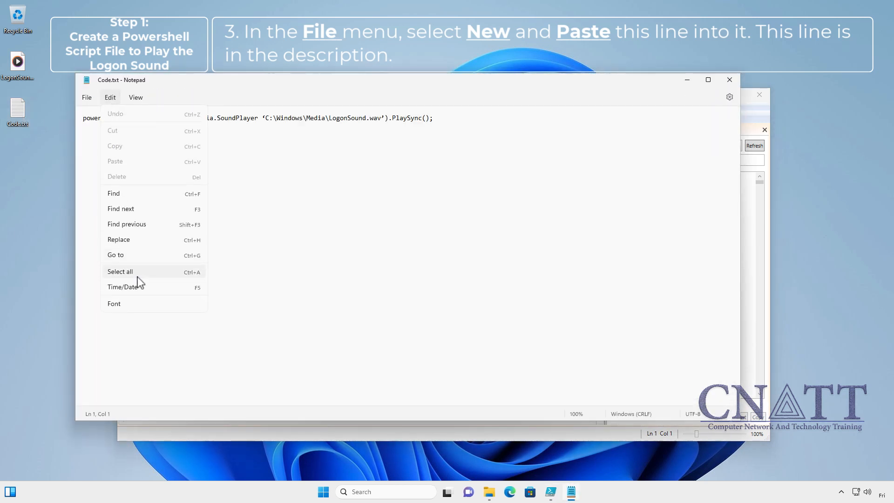
{"action": "left_click", "coordinate": [120, 271]}
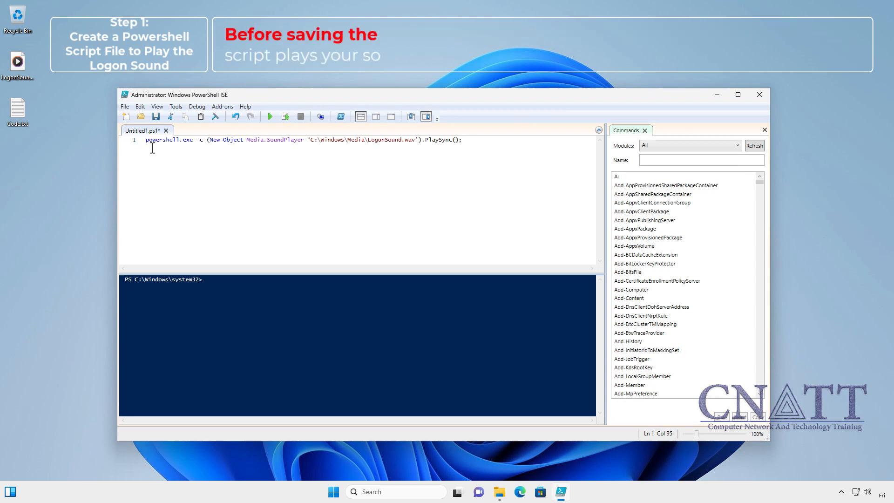
Step: Run the untitled script to test that LogonSound.wav plays
{"action": "left_click", "coordinate": [125, 107]}
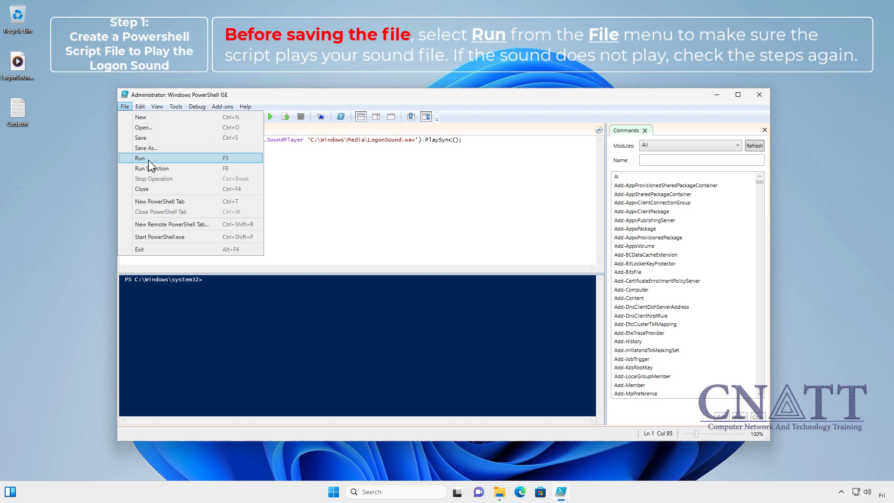
{"action": "left_click", "coordinate": [140, 158]}
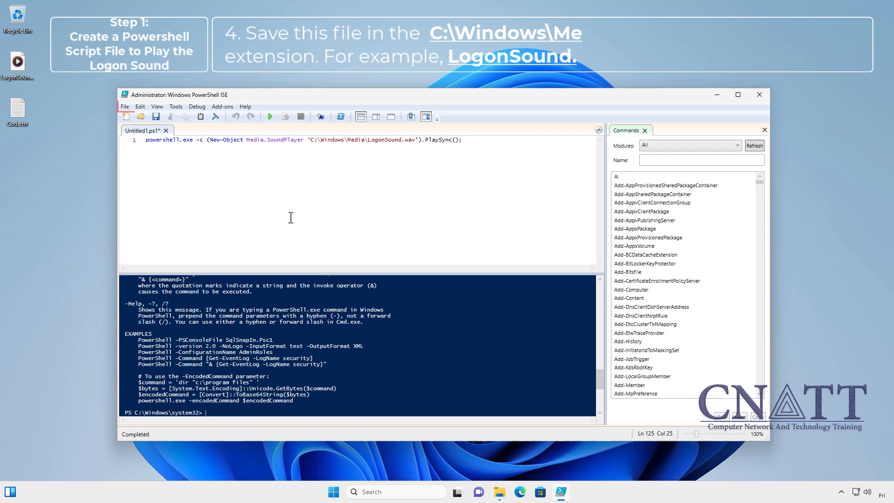
Step: Save the script as LogonSound.ps1 in C:\Windows\Media
{"action": "left_click", "coordinate": [124, 107]}
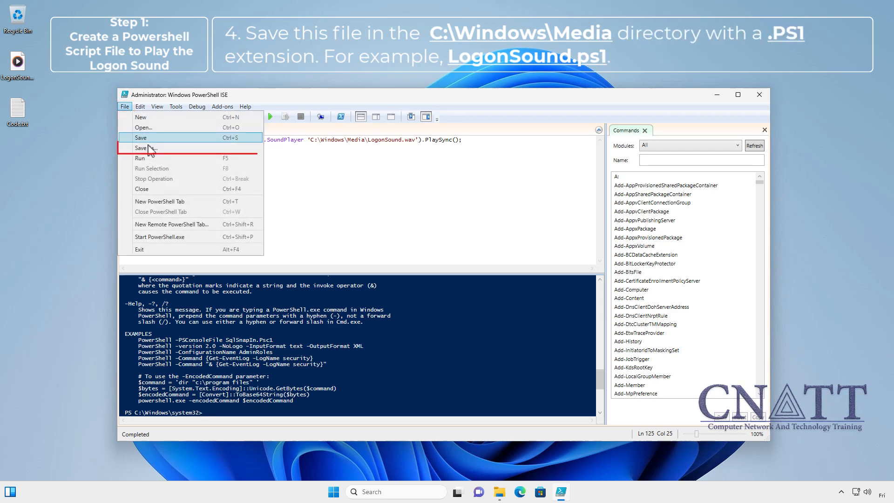
{"action": "left_click", "coordinate": [148, 148]}
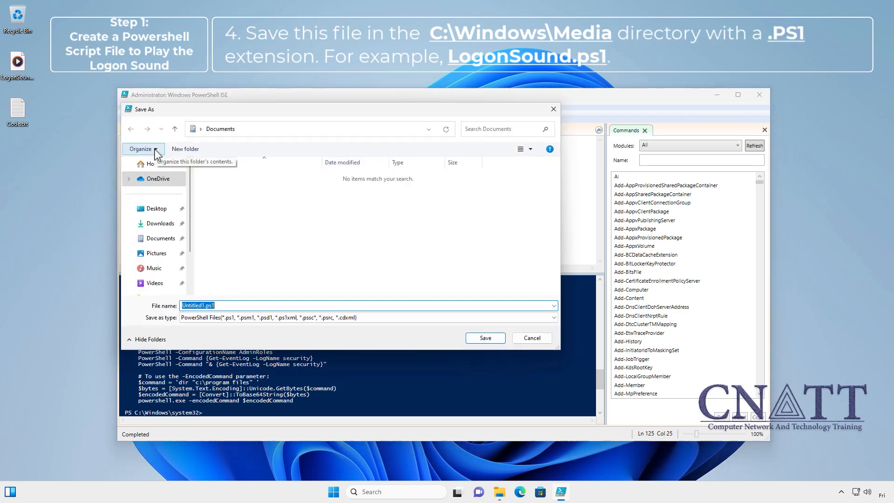
{"action": "scroll", "scroll_direction": "down", "scroll_amount": 3}
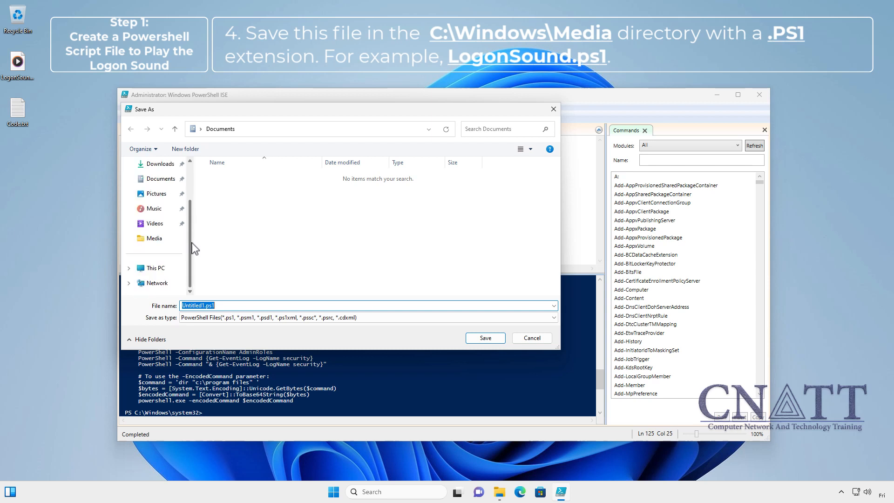
{"action": "left_click", "coordinate": [157, 252]}
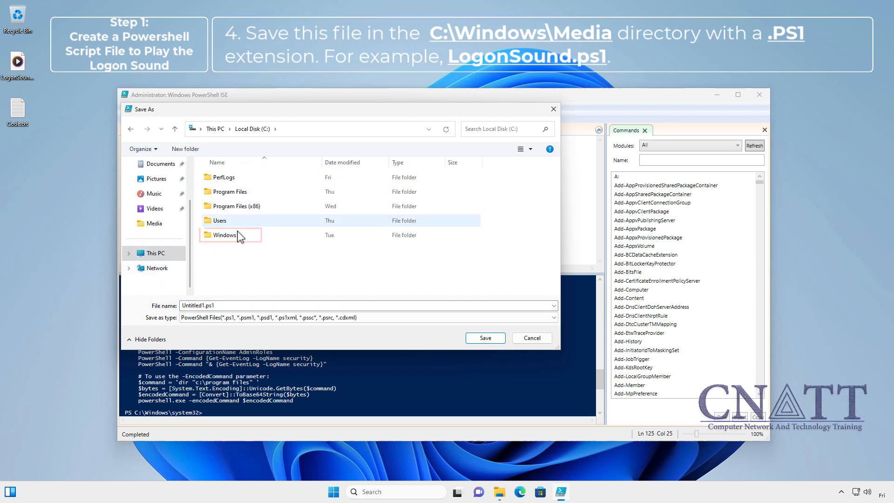
{"action": "double_click", "coordinate": [223, 234]}
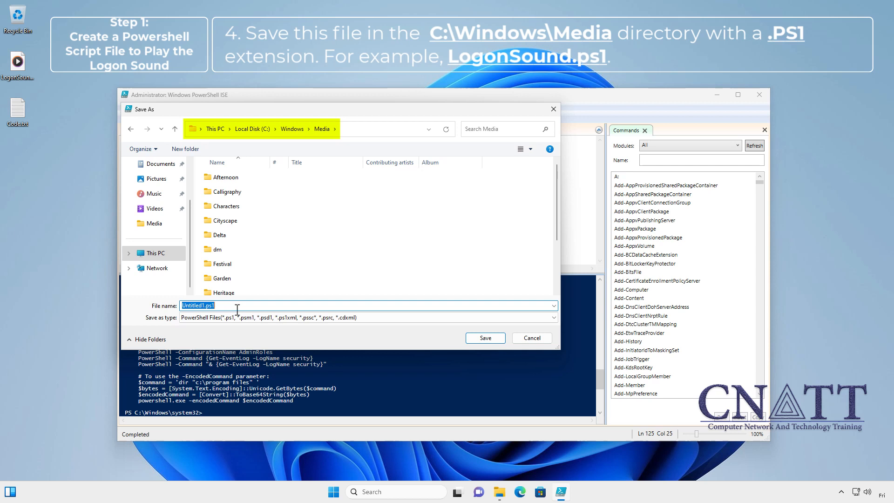
{"action": "type", "text": "L"}
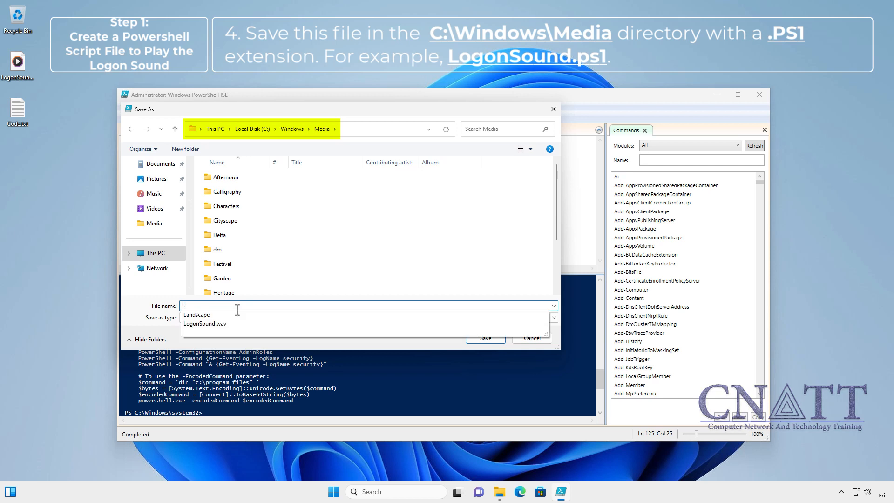
{"action": "type", "text": "ogonSound.ps1"}
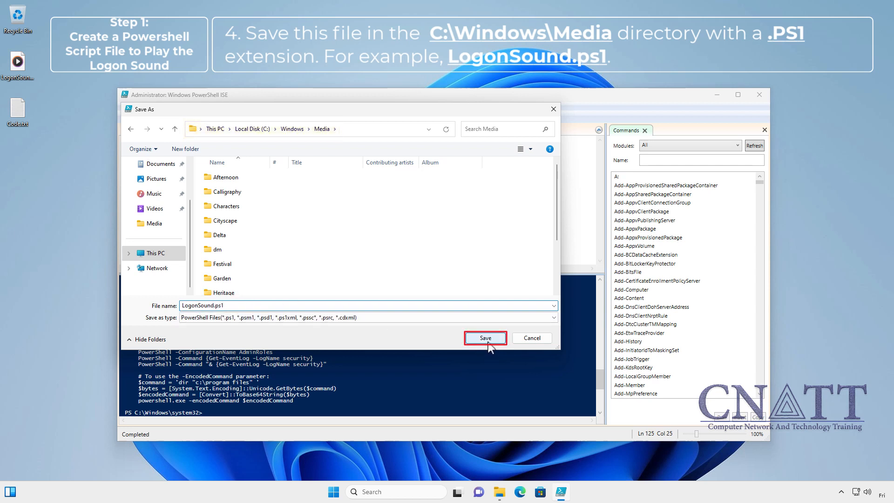
{"action": "left_click", "coordinate": [484, 337]}
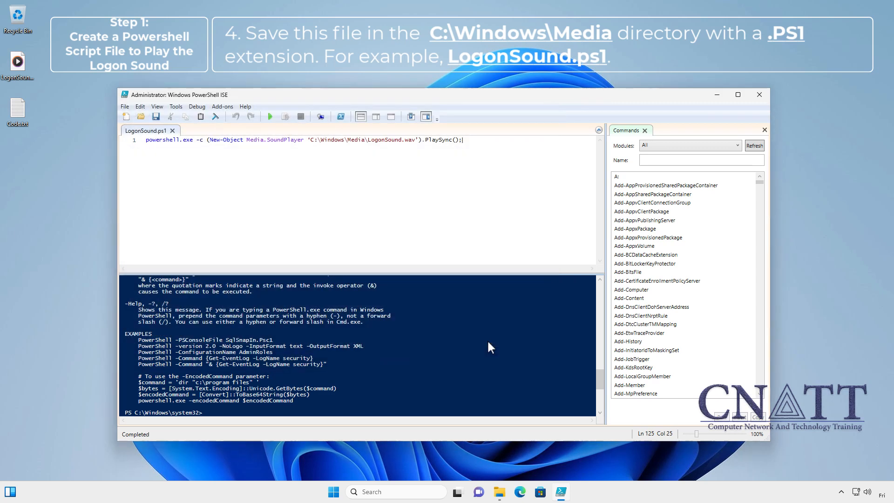
{"action": "mouse_move", "coordinate": [485, 342]}
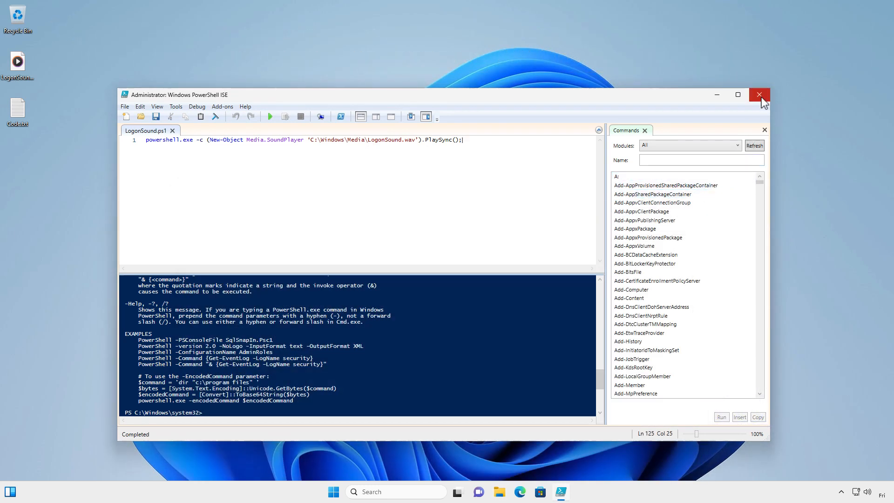
Step: Close Windows PowerShell ISE to return to the desktop
{"action": "left_click", "coordinate": [760, 94]}
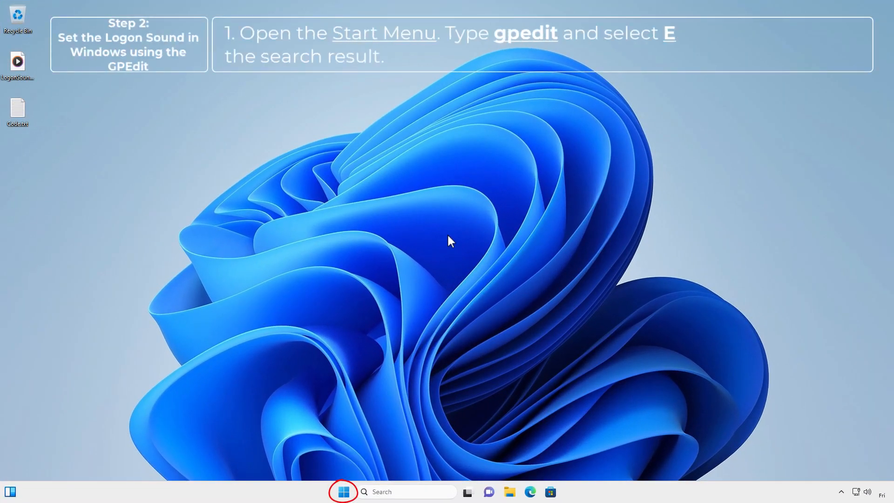
Step: Search 'gped' to launch the Local Group Policy Editor and drag its window into place
{"action": "left_click", "coordinate": [343, 492]}
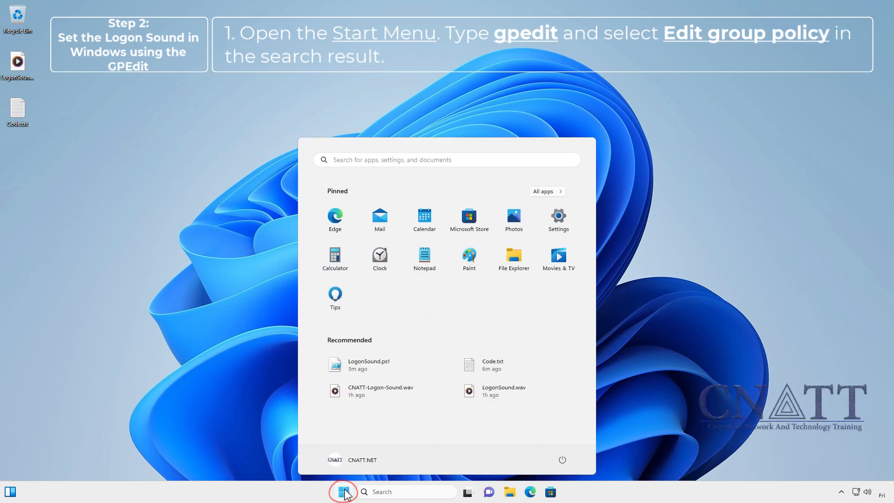
{"action": "type", "text": "gpedit"}
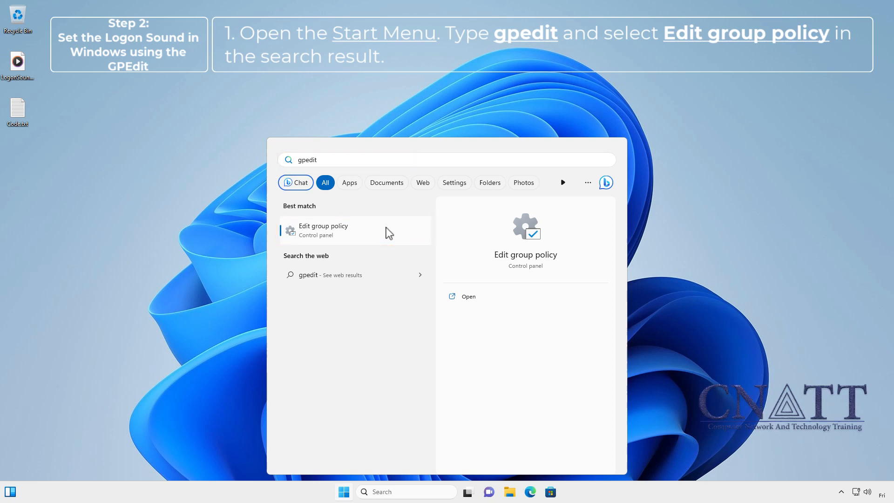
{"action": "left_click", "coordinate": [323, 229]}
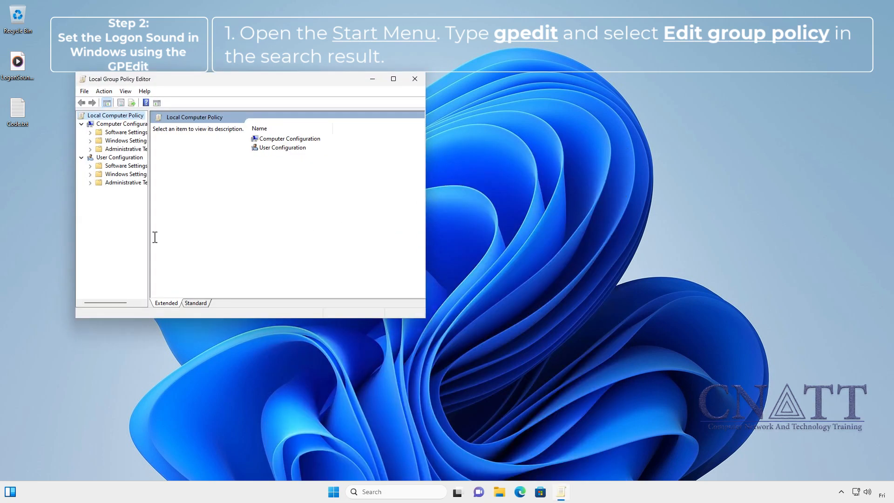
{"action": "left_click_drag", "start_coordinate": [150, 246], "coordinate": [181, 246]}
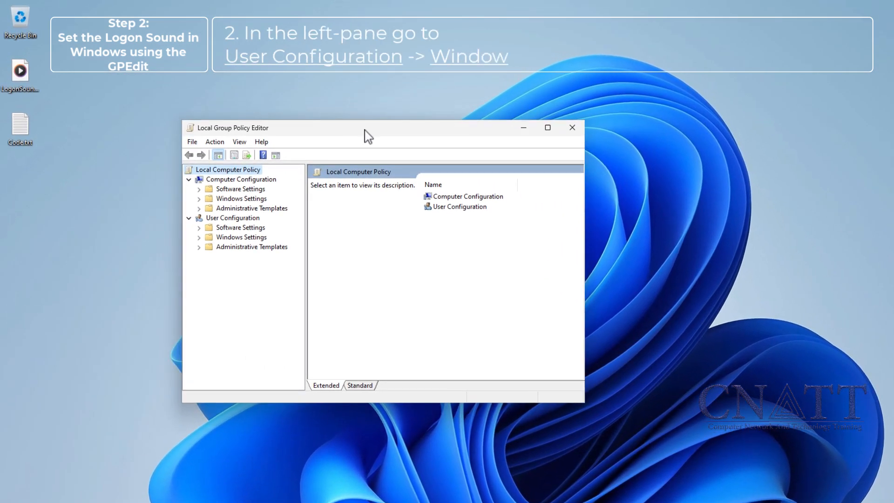
Step: Open Logon Properties under User Configuration > Windows Settings > Scripts (Logon/Logoff)
{"action": "left_click", "coordinate": [232, 218]}
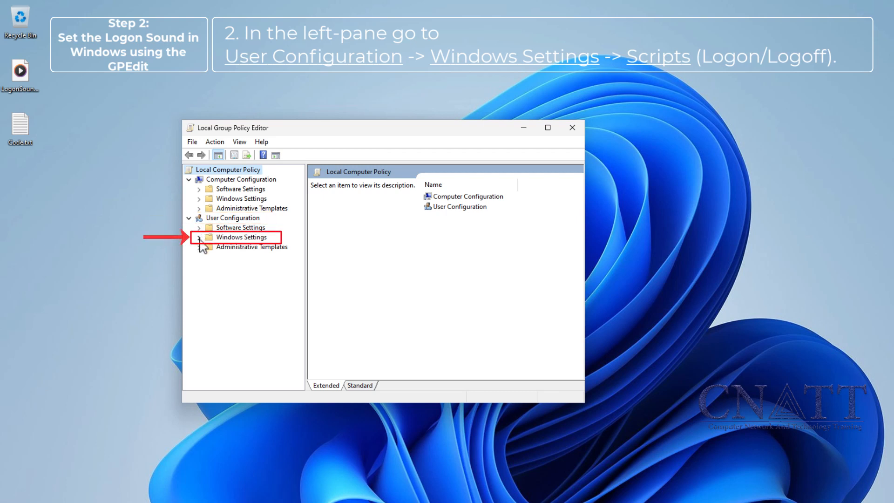
{"action": "left_click", "coordinate": [199, 237]}
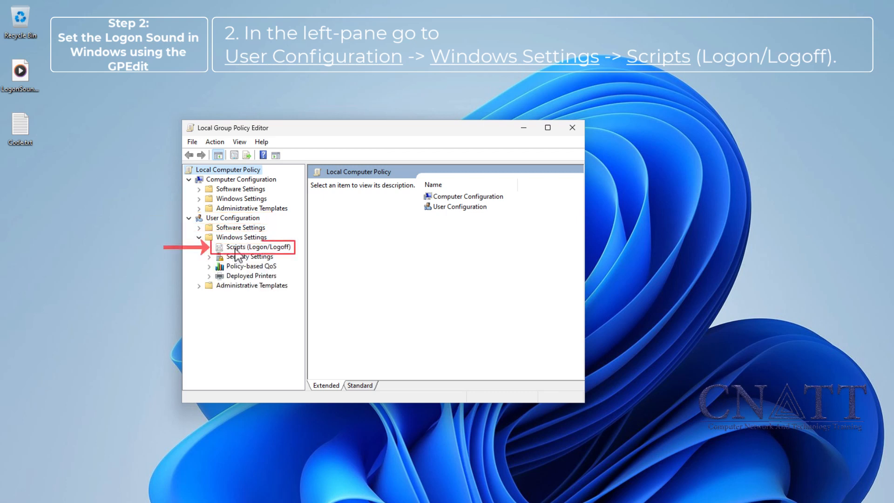
{"action": "left_click", "coordinate": [257, 246]}
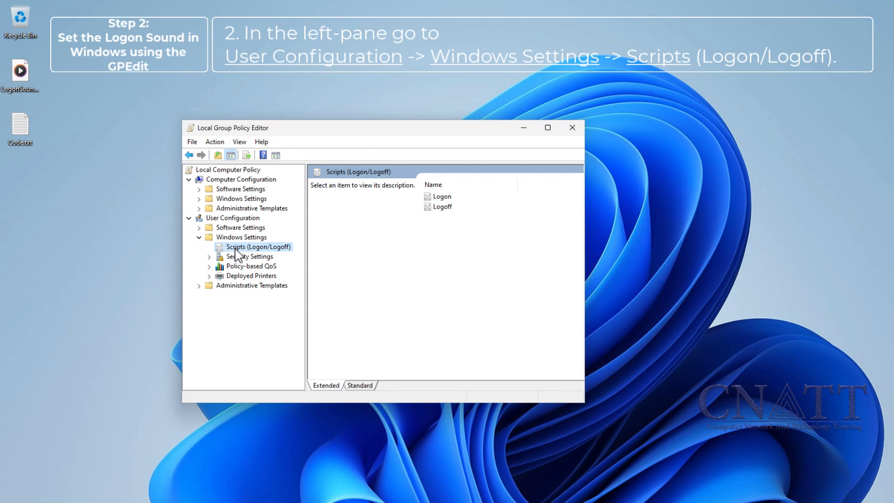
{"action": "left_click", "coordinate": [442, 196]}
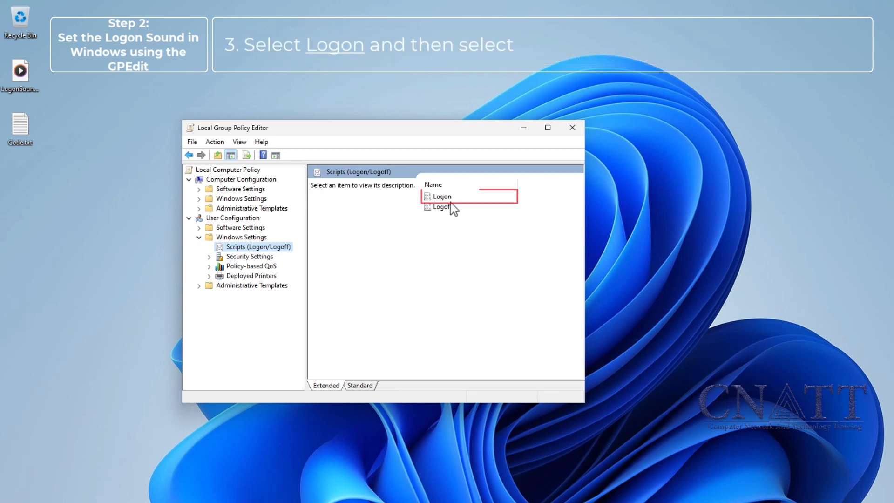
{"action": "left_click", "coordinate": [441, 196]}
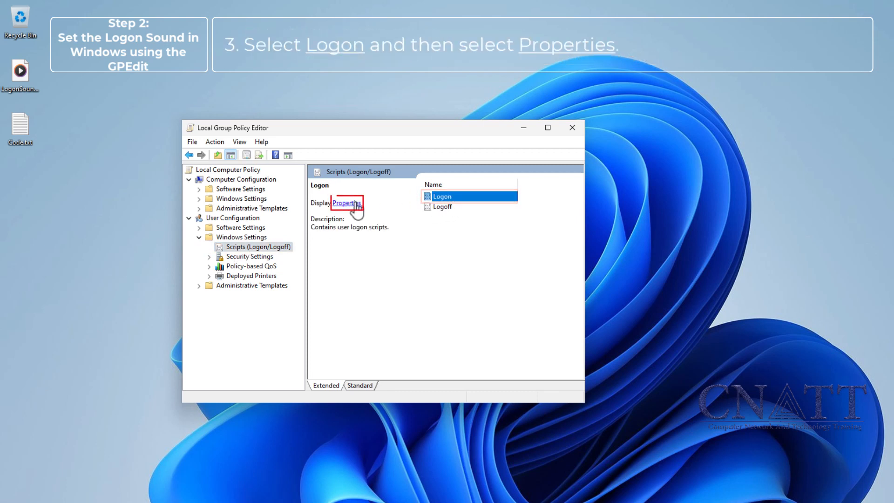
{"action": "left_click", "coordinate": [346, 203]}
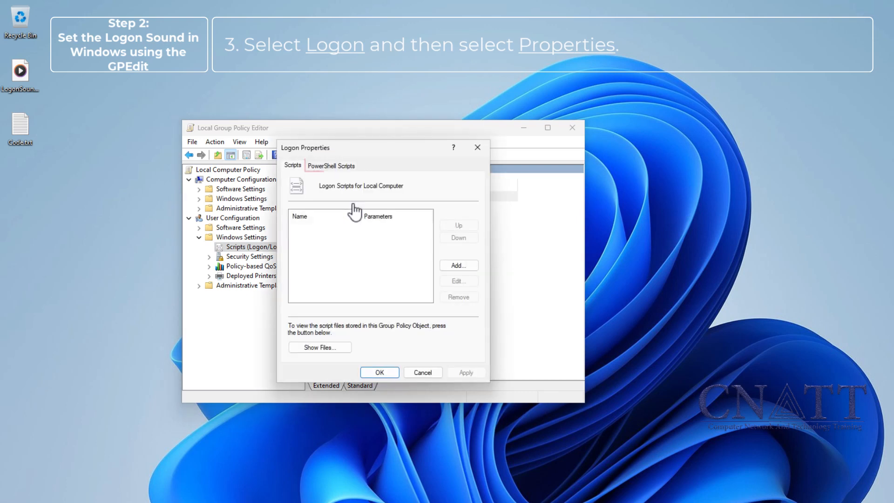
Step: Switch to the PowerShell Scripts tab and start adding a new logon script
{"action": "left_click", "coordinate": [330, 165]}
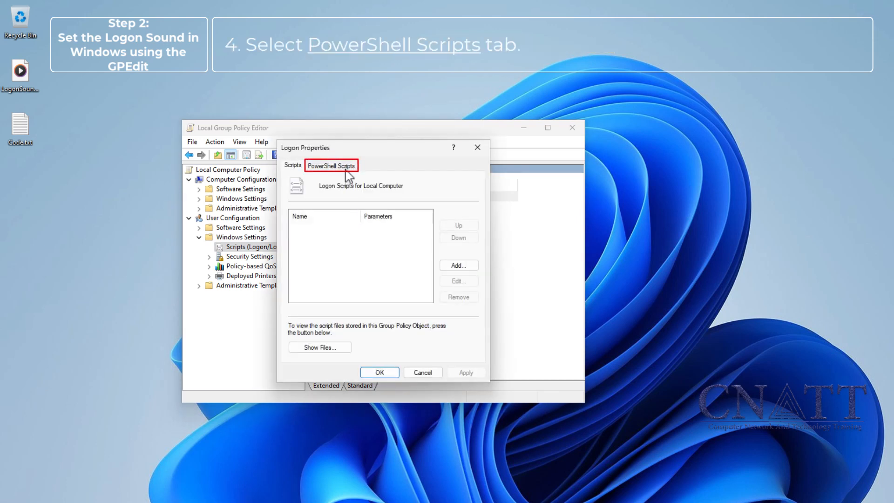
{"action": "left_click", "coordinate": [331, 166]}
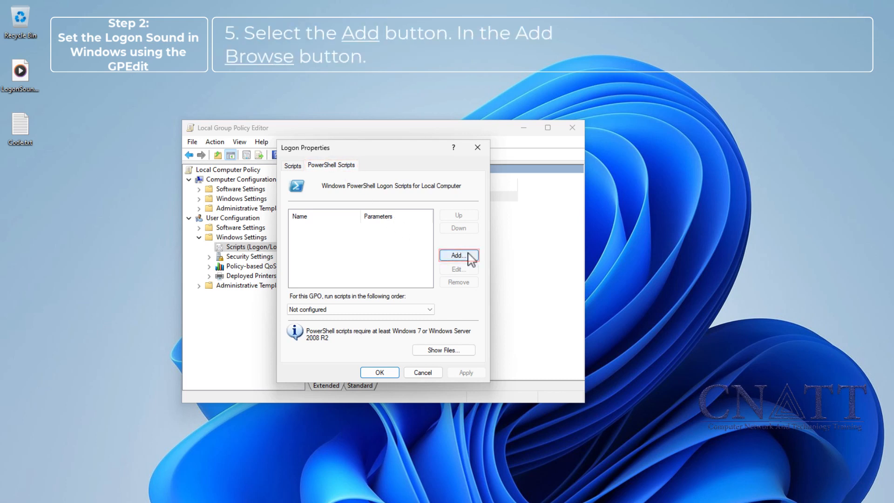
{"action": "left_click", "coordinate": [459, 255]}
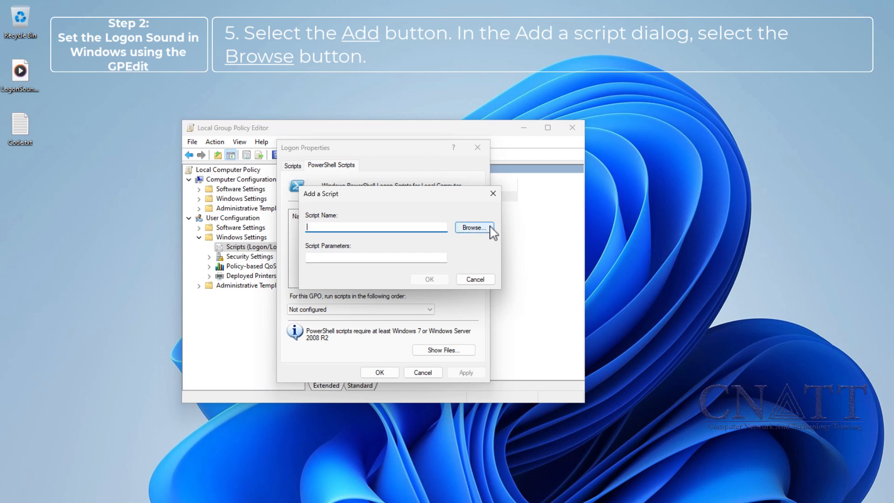
Step: Browse to C:\Windows\Media and choose LogonSound.ps1 as the script file
{"action": "left_click", "coordinate": [474, 228]}
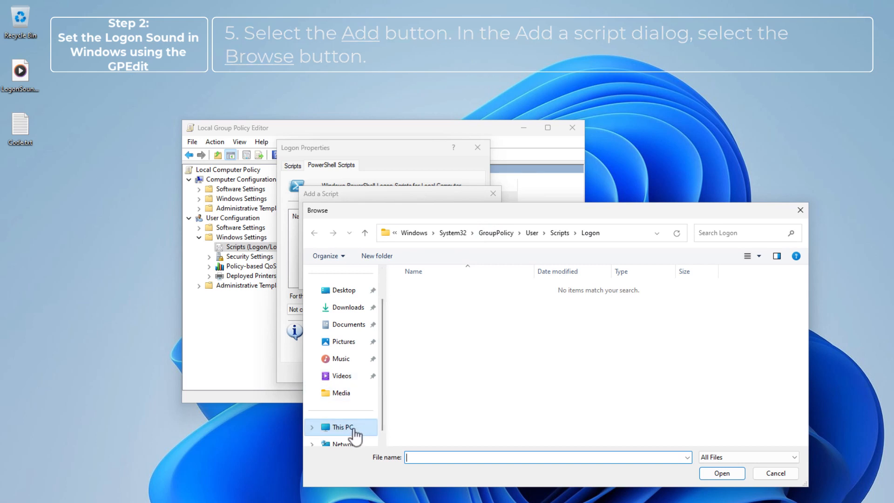
{"action": "left_click", "coordinate": [341, 427]}
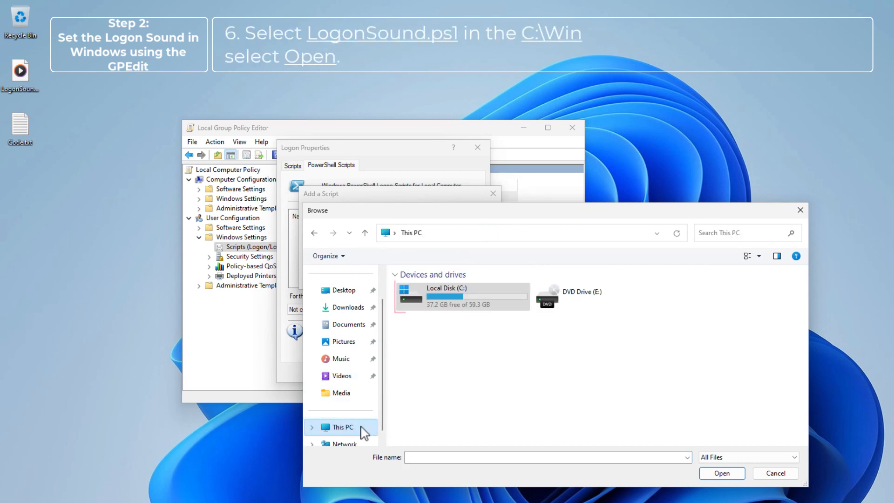
{"action": "double_click", "coordinate": [445, 296]}
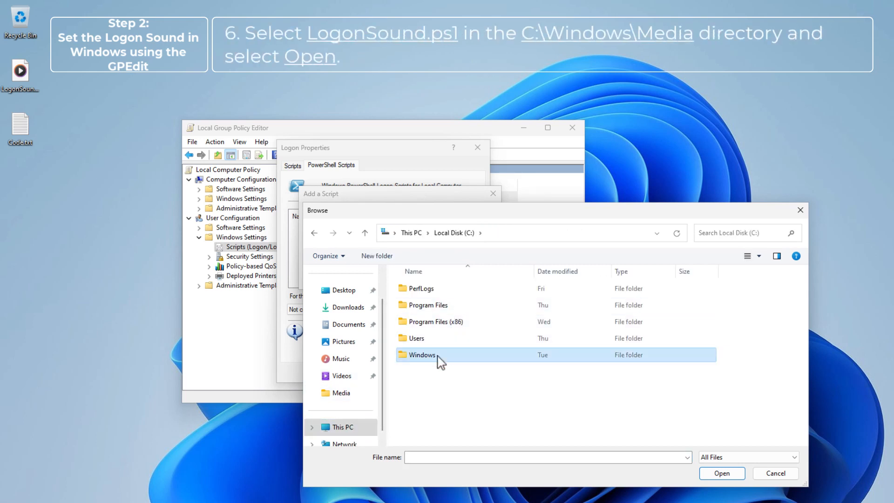
{"action": "double_click", "coordinate": [422, 355]}
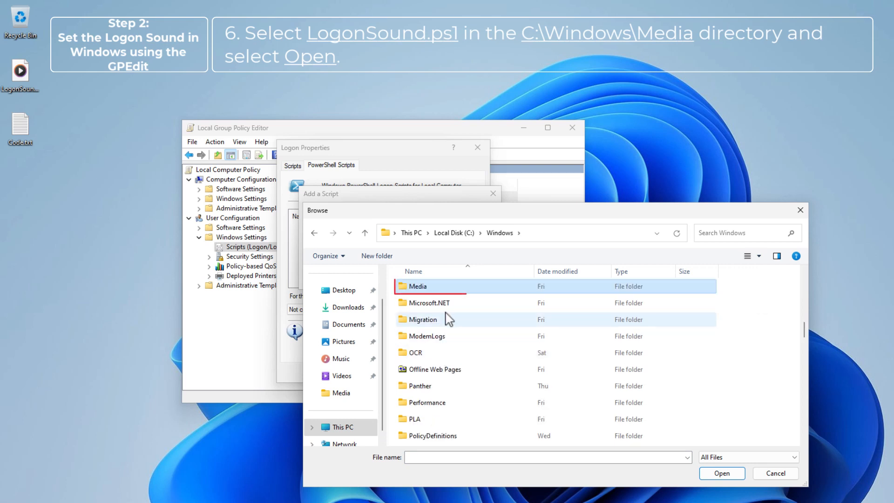
{"action": "double_click", "coordinate": [416, 285]}
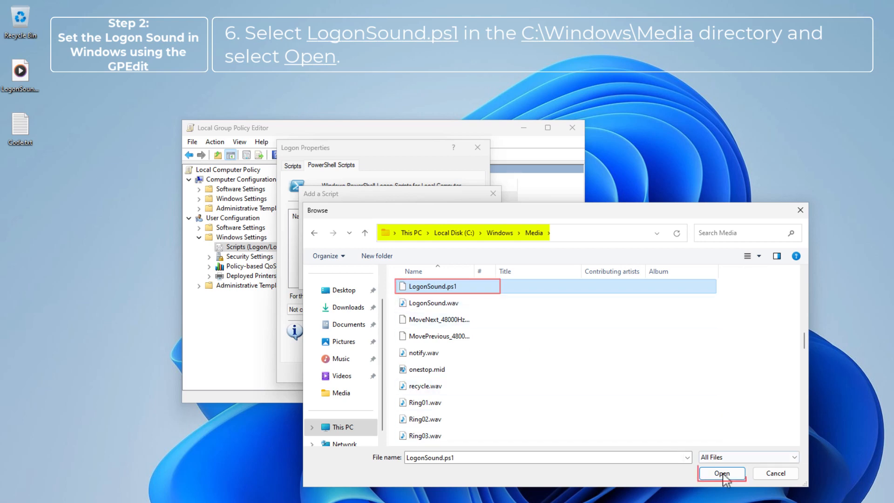
{"action": "left_click", "coordinate": [721, 473]}
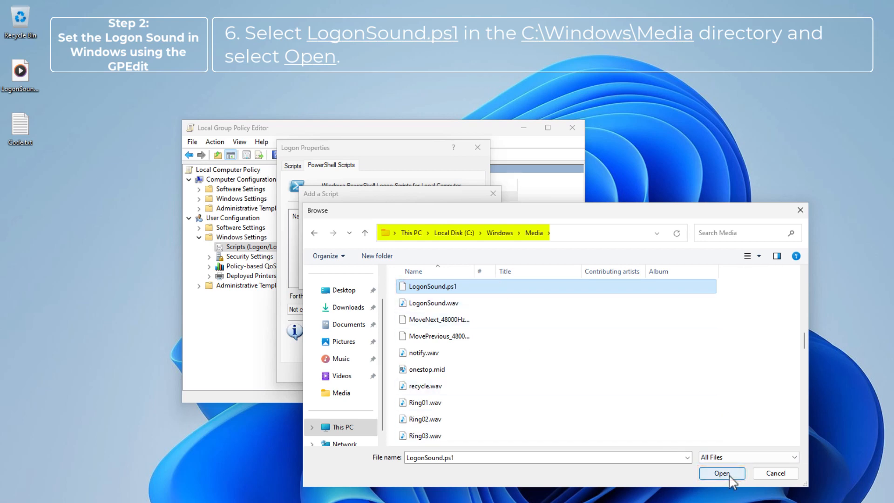
{"action": "left_click", "coordinate": [721, 473]}
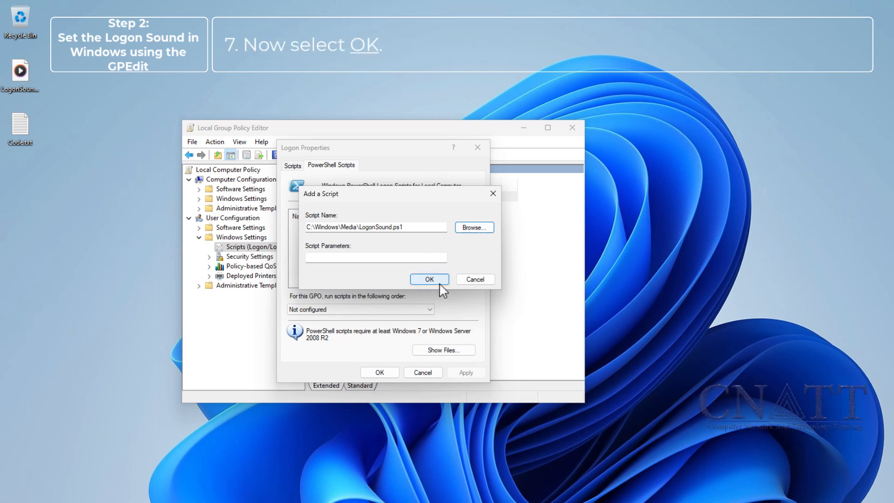
Step: Add LogonSound.ps1, set Run Windows PowerShell scripts first, and apply the settings
{"action": "left_click", "coordinate": [429, 279]}
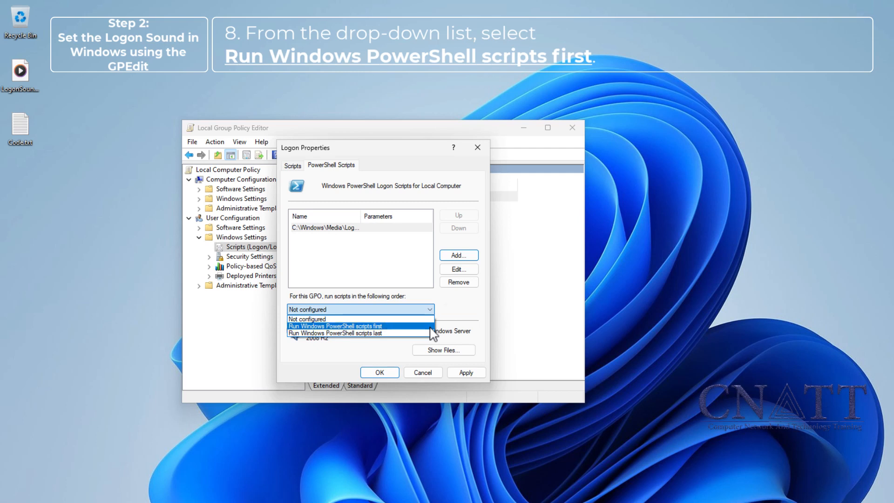
{"action": "left_click", "coordinate": [335, 326]}
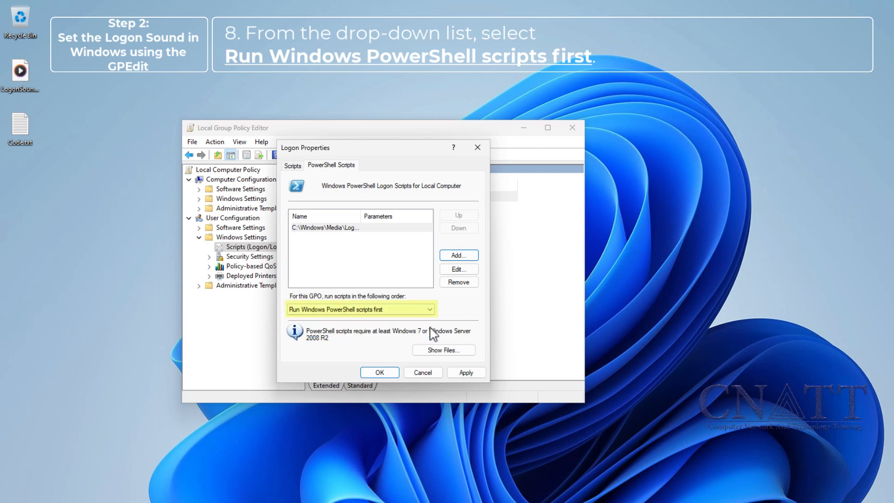
{"action": "left_click", "coordinate": [466, 371]}
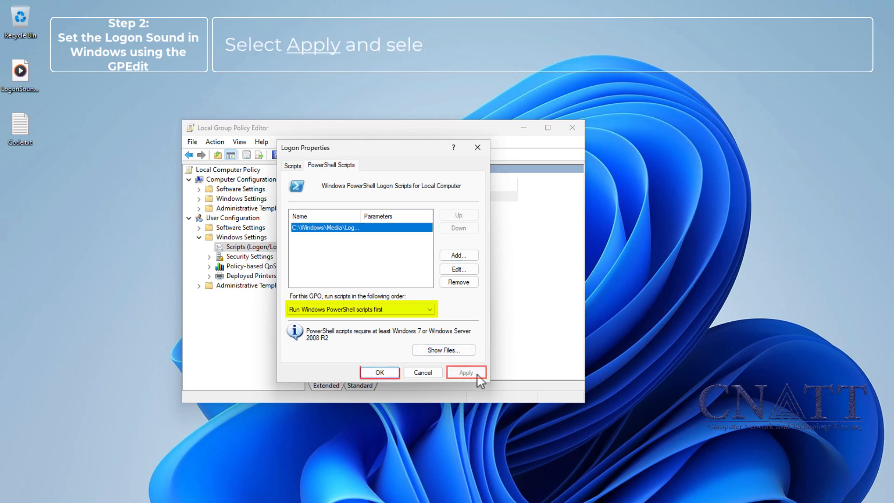
{"action": "left_click", "coordinate": [378, 372]}
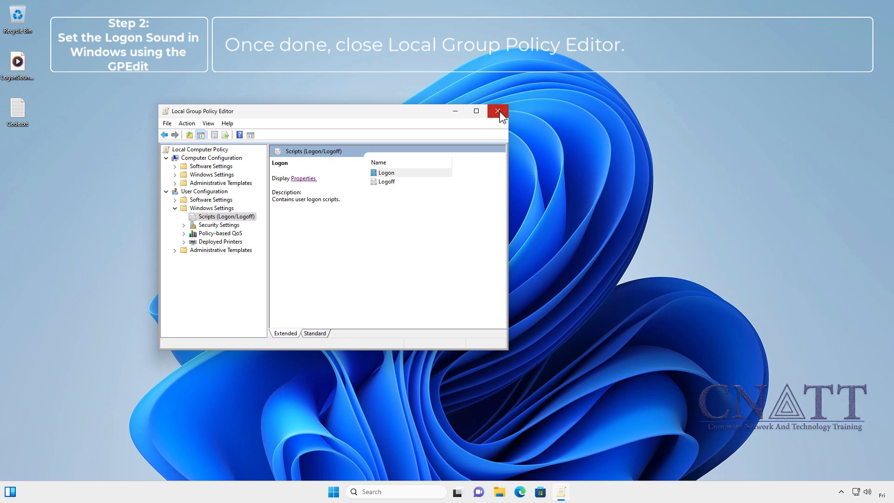
Step: Close Group Policy Editor, sign out from Start, and sign back in
{"action": "left_click", "coordinate": [497, 111]}
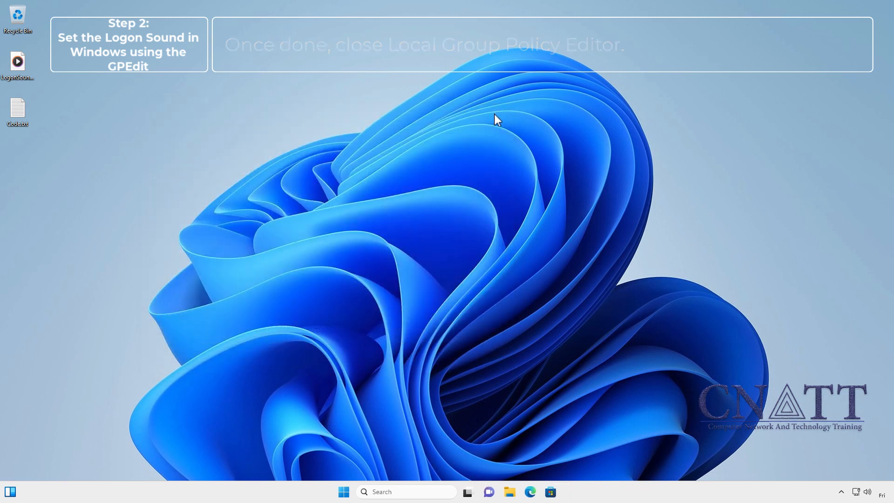
{"action": "left_click", "coordinate": [343, 491]}
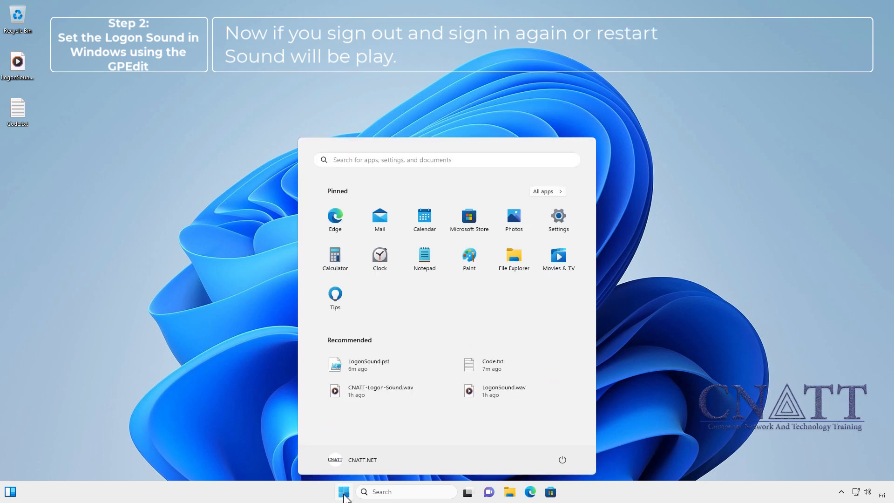
{"action": "left_click", "coordinate": [335, 460]}
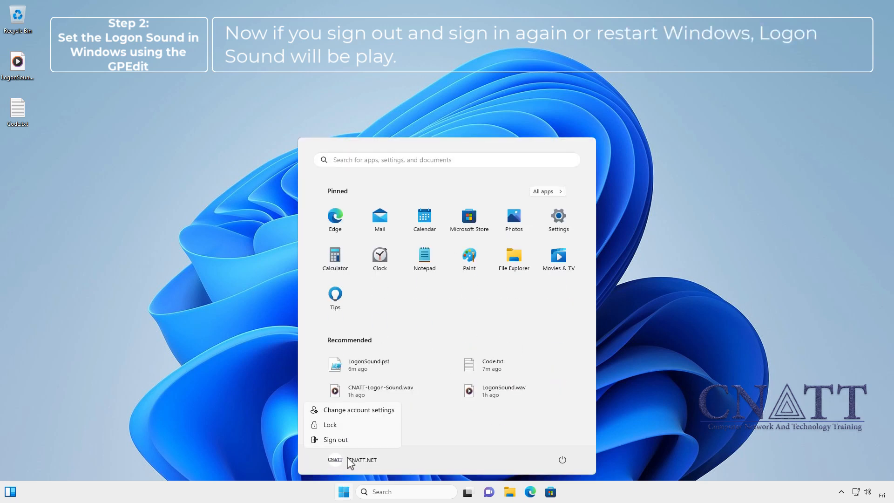
{"action": "left_click", "coordinate": [335, 439]}
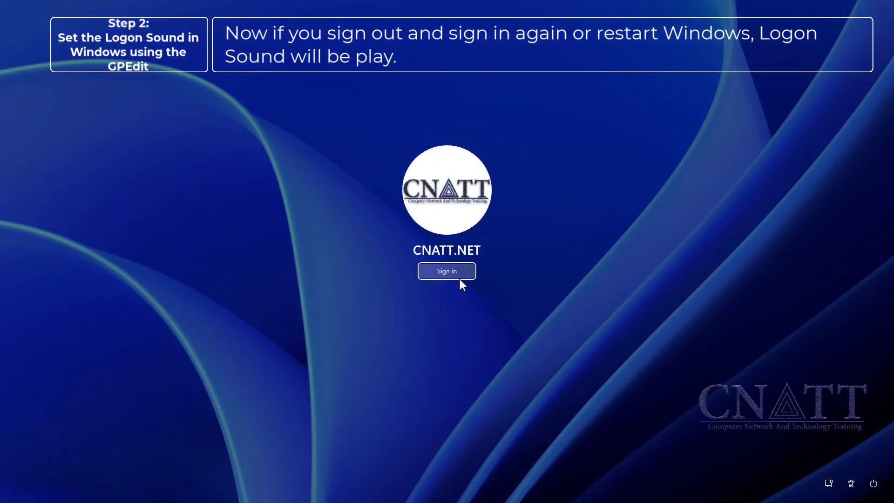
{"action": "left_click", "coordinate": [447, 271]}
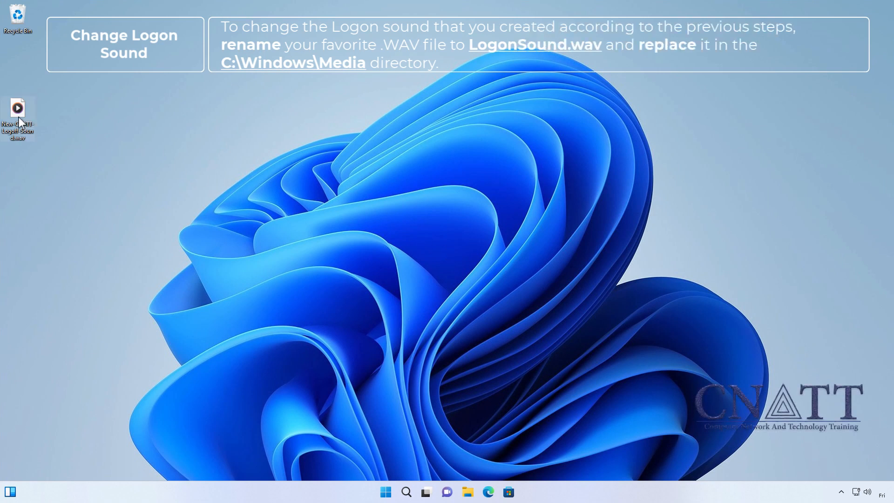
Step: Copy the renamed LogonSound.wav from the desktop into C:\Windows\Media, replacing the existing file with admin permission
{"action": "right_click", "coordinate": [17, 109]}
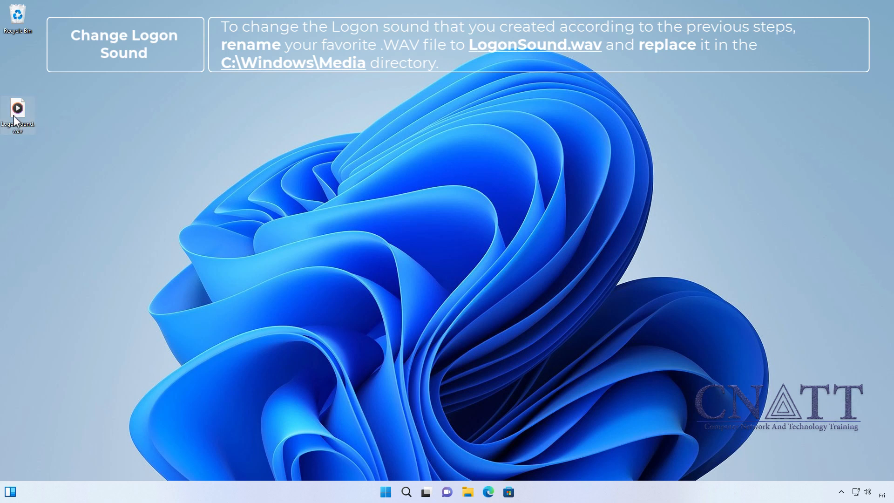
{"action": "right_click", "coordinate": [18, 114]}
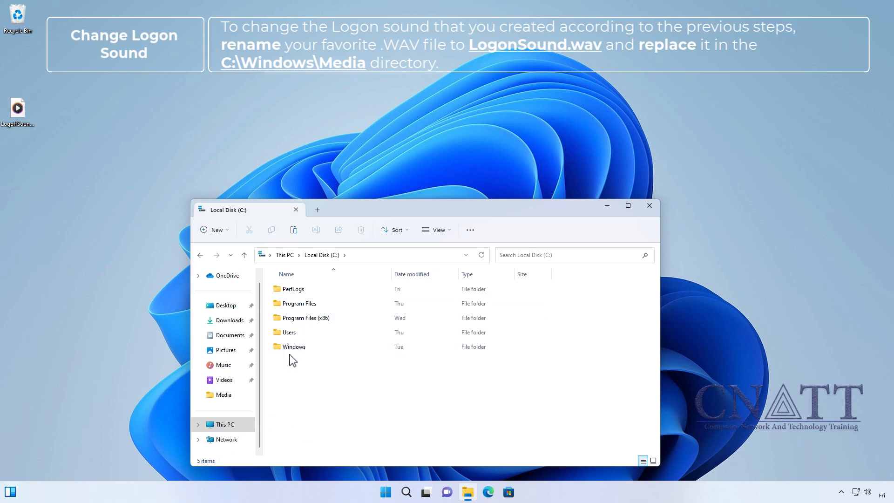
{"action": "double_click", "coordinate": [294, 346]}
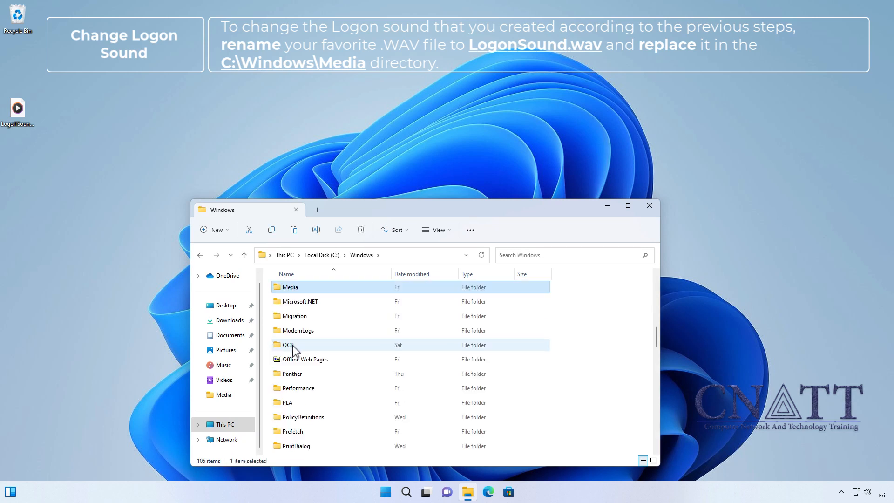
{"action": "double_click", "coordinate": [290, 287]}
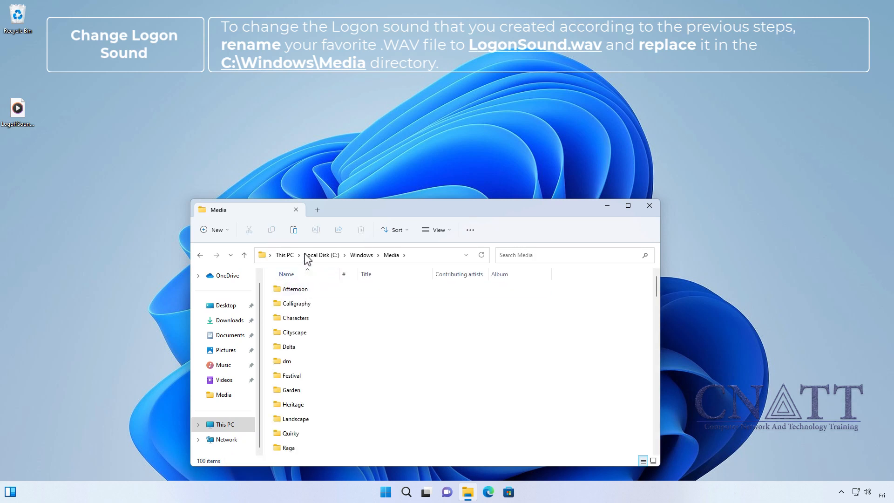
{"action": "mouse_move", "coordinate": [294, 229]}
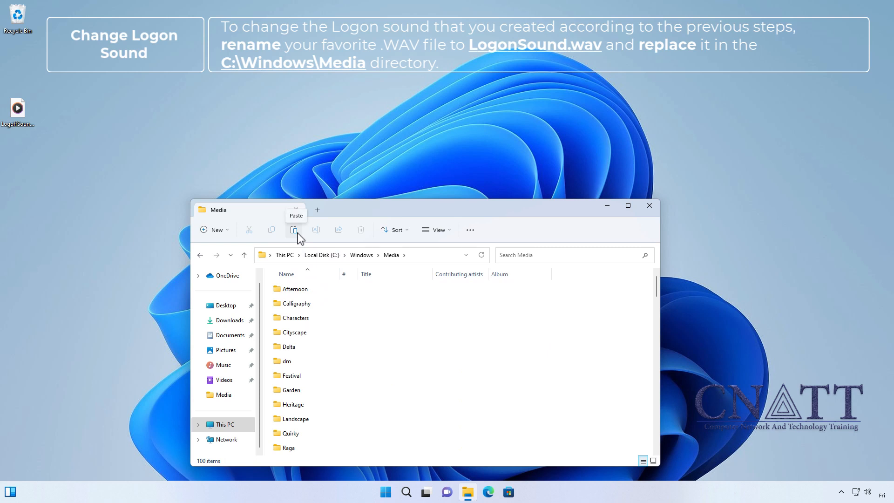
{"action": "left_click", "coordinate": [294, 230]}
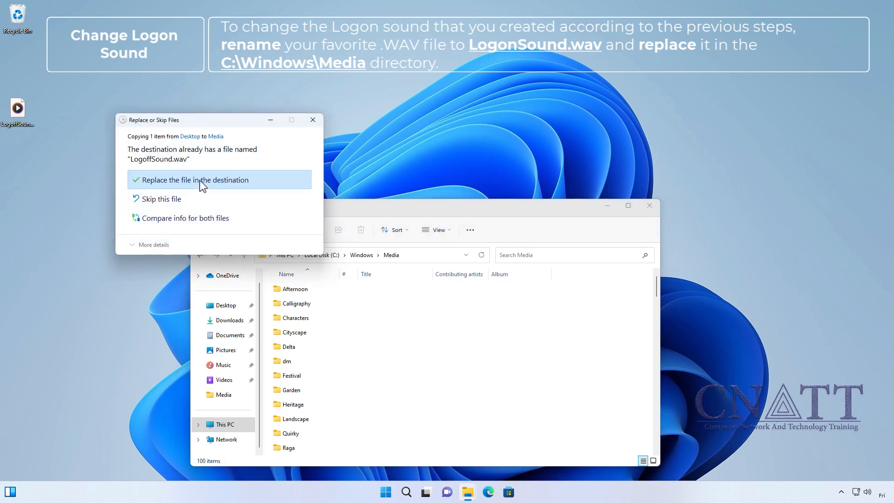
{"action": "left_click", "coordinate": [194, 180]}
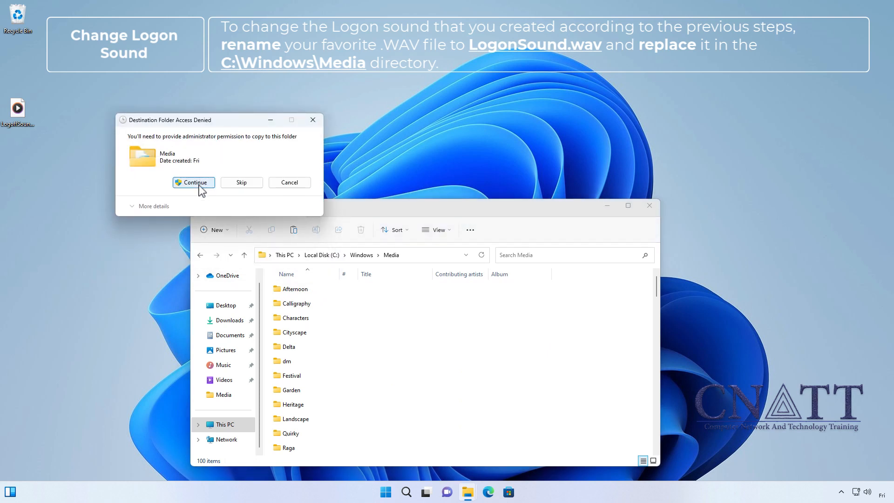
{"action": "left_click", "coordinate": [193, 182]}
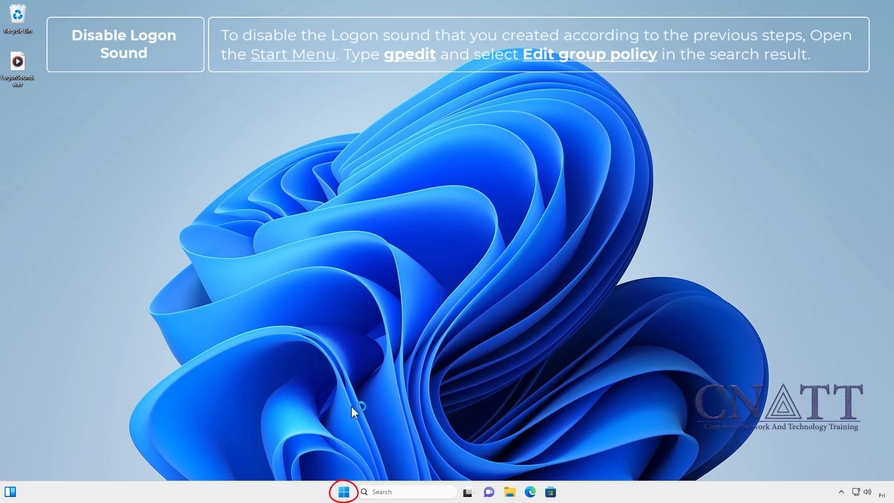
Step: Launch gpedit and open the User Configuration Logon script properties
{"action": "left_click", "coordinate": [343, 492]}
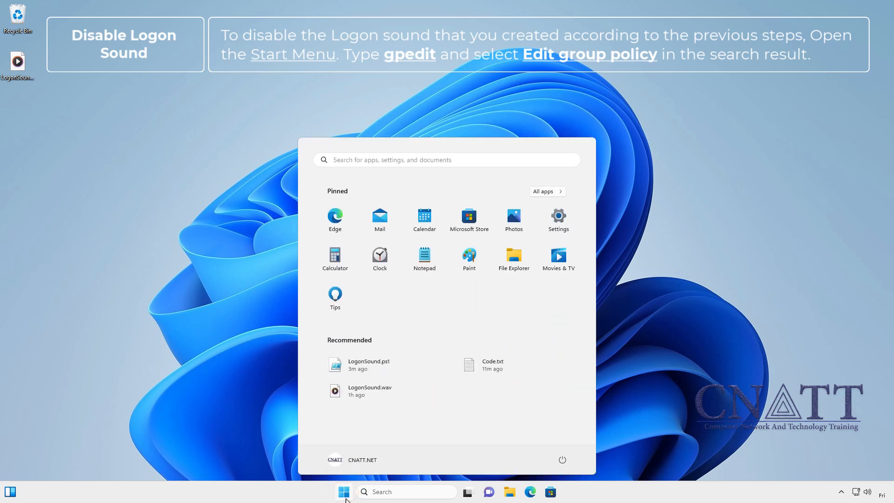
{"action": "type", "text": "gpedit"}
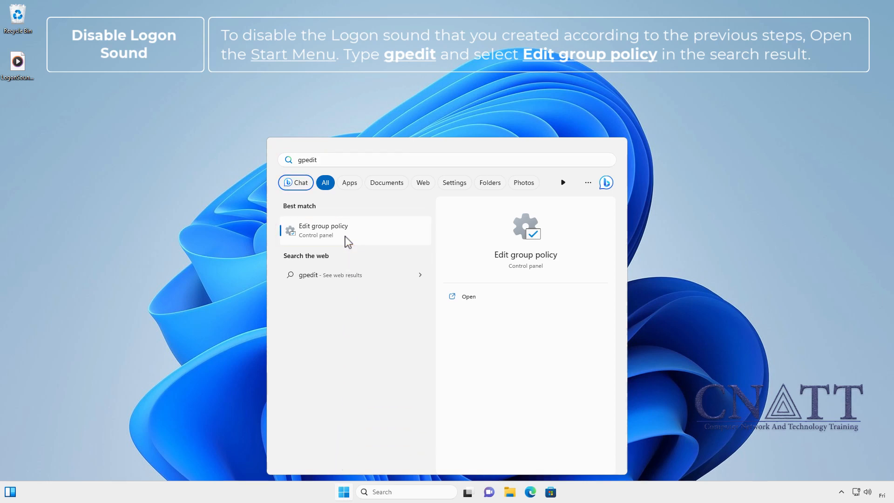
{"action": "left_click", "coordinate": [323, 230]}
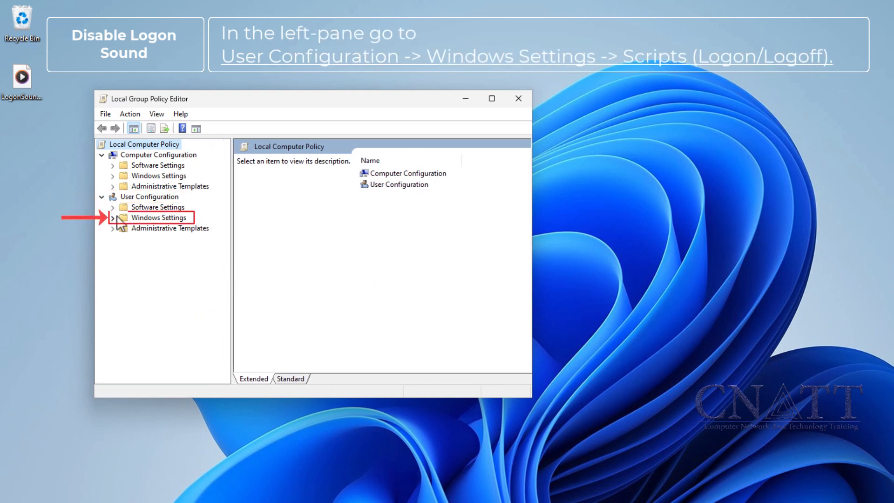
{"action": "left_click", "coordinate": [112, 218]}
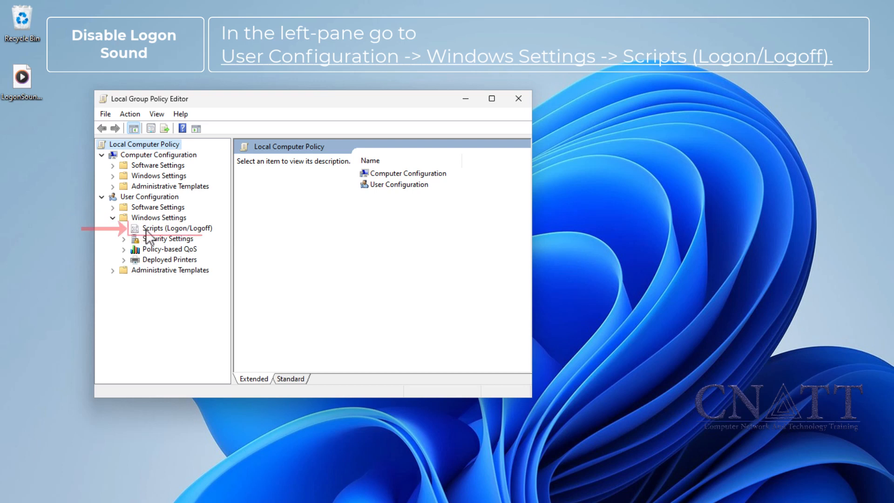
{"action": "left_click", "coordinate": [180, 228]}
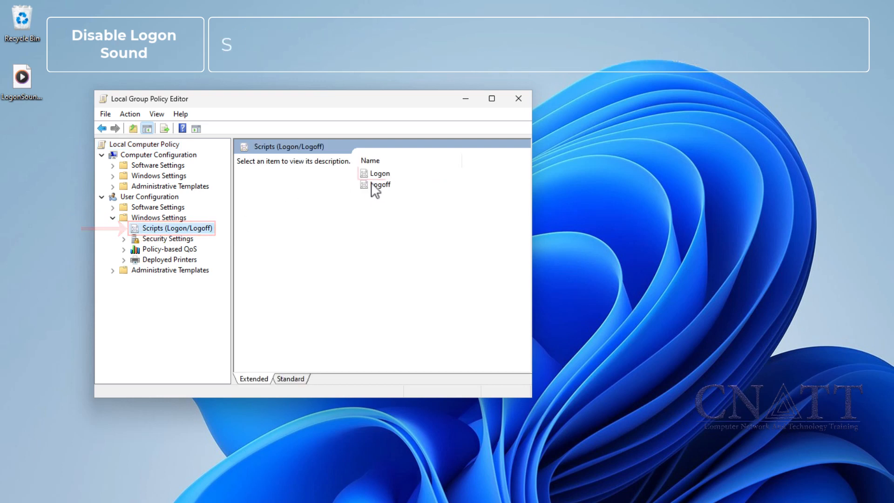
{"action": "left_click", "coordinate": [379, 173]}
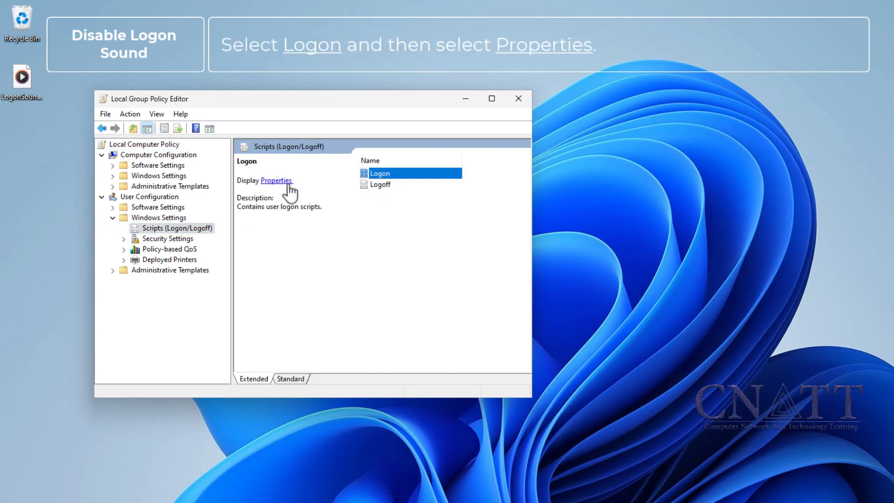
{"action": "left_click", "coordinate": [276, 180]}
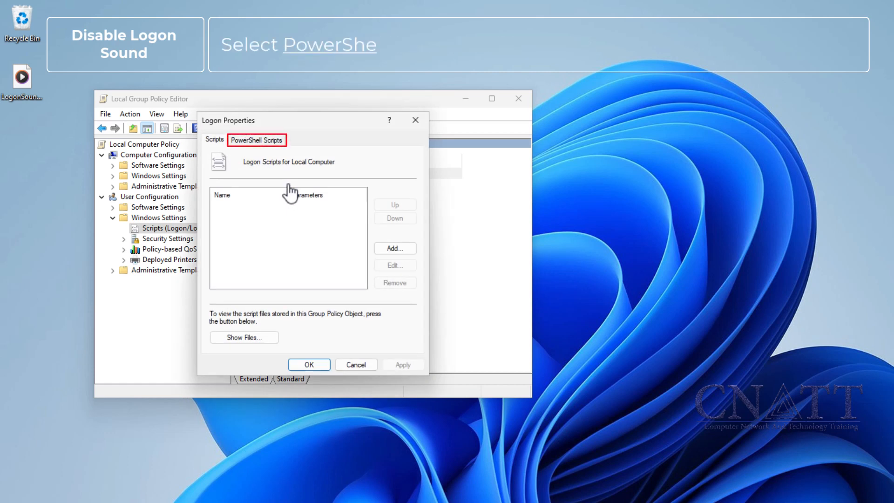
Step: Remove the PowerShell logon script, apply, and close the editor
{"action": "left_click", "coordinate": [257, 140]}
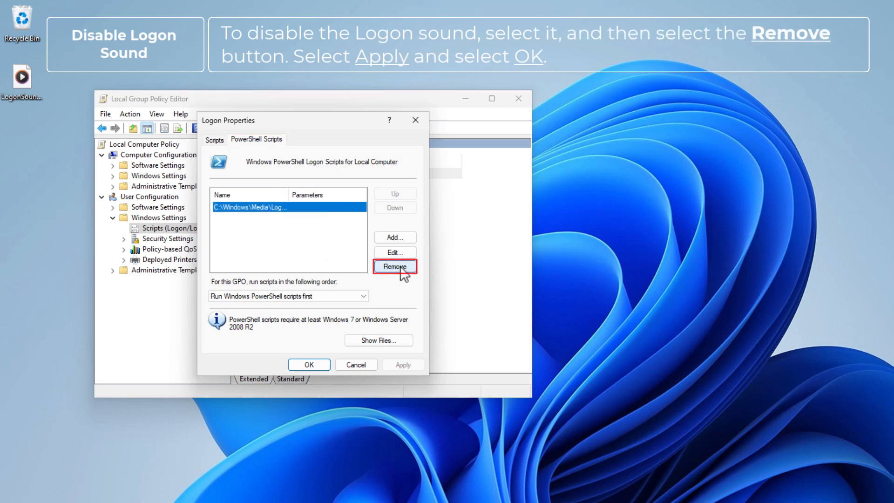
{"action": "left_click", "coordinate": [395, 267]}
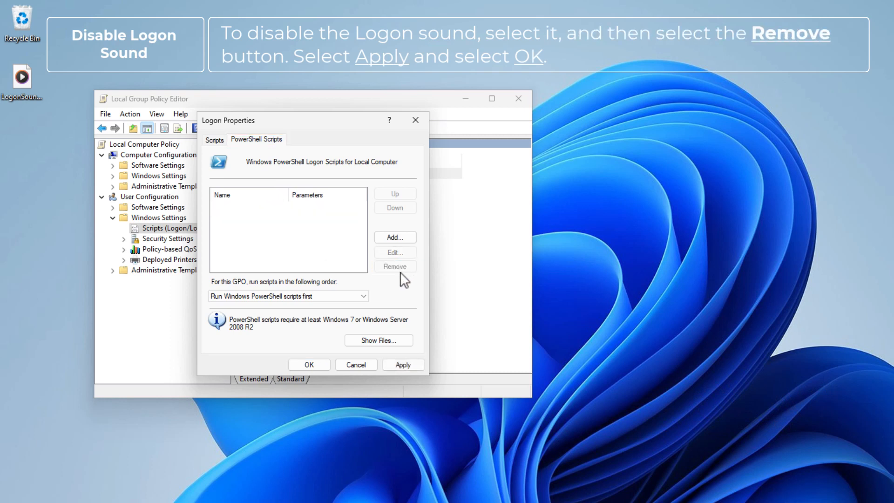
{"action": "left_click", "coordinate": [403, 364]}
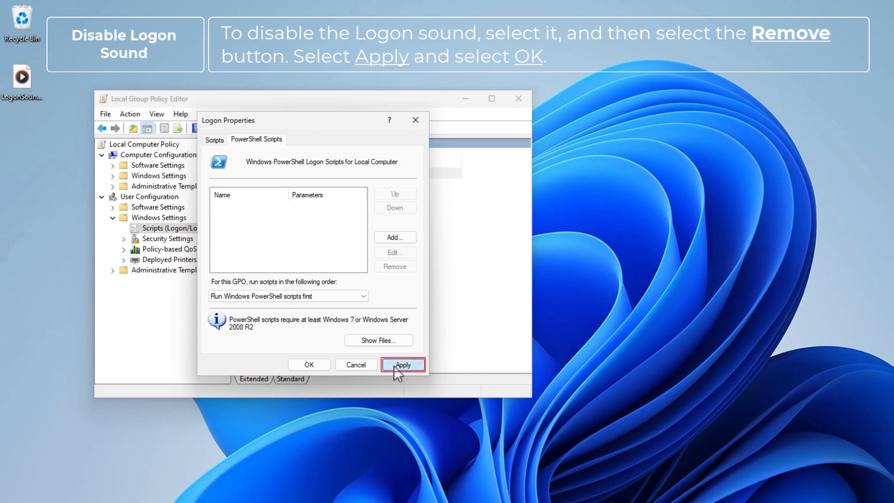
{"action": "left_click", "coordinate": [402, 366]}
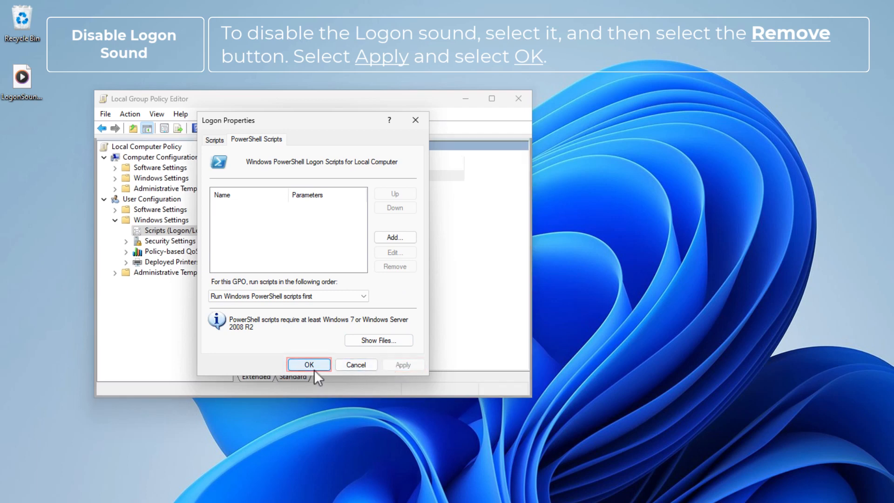
{"action": "left_click", "coordinate": [308, 364]}
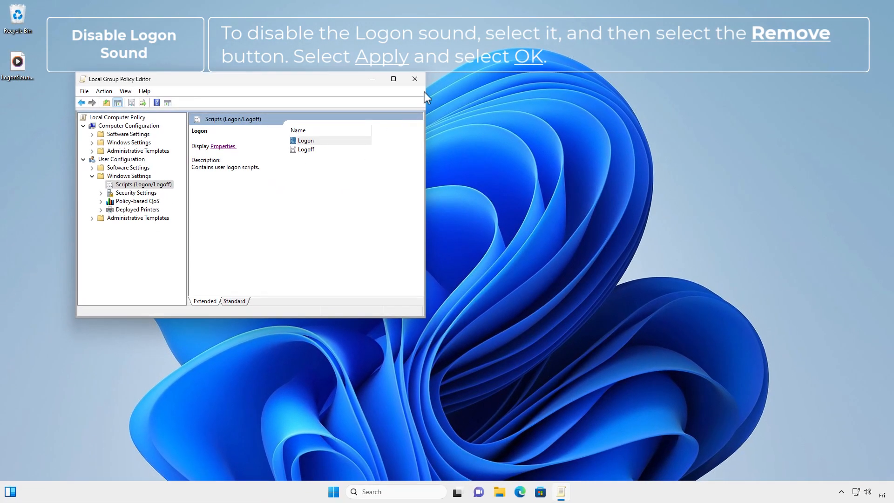
{"action": "left_click", "coordinate": [415, 78]}
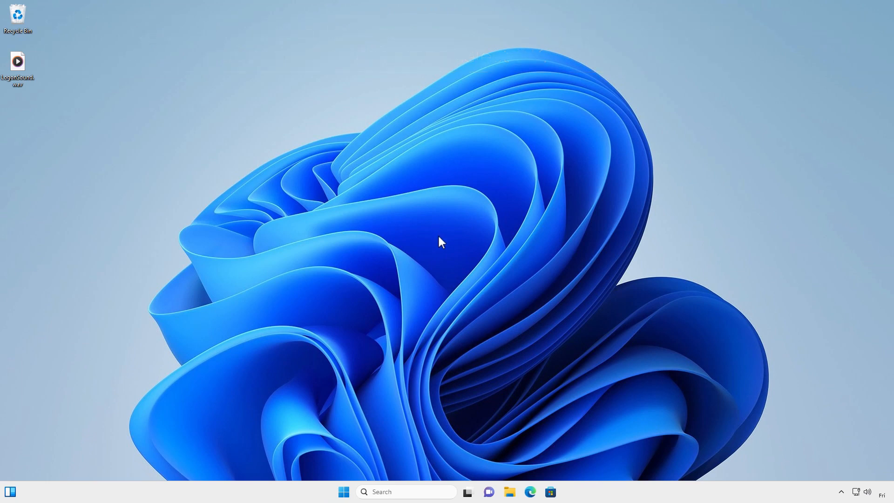